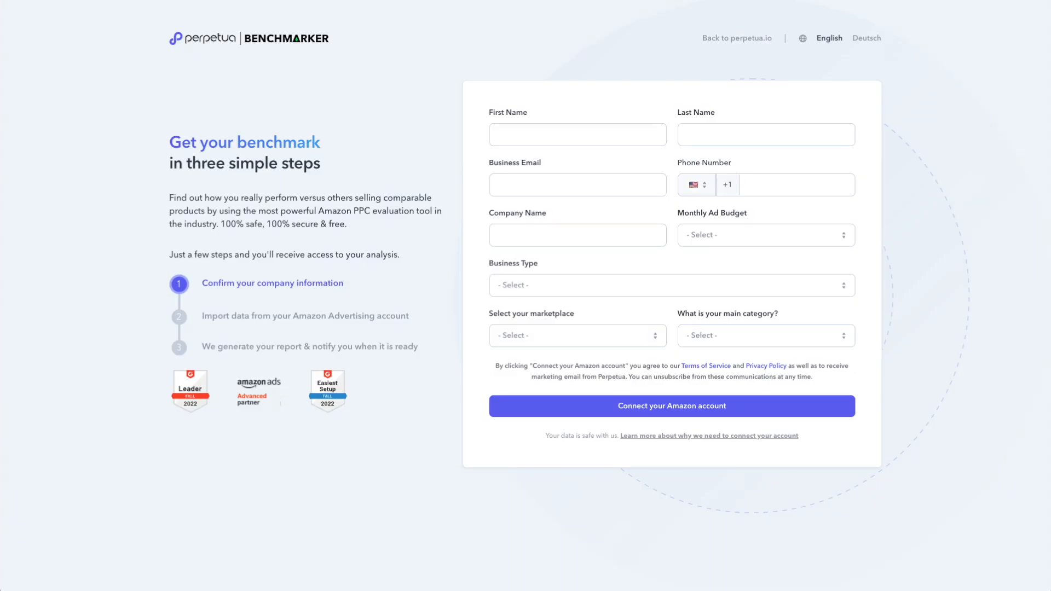
Load the FBA Demo Report dashboard for December 2021 from the signup page.
{"action": "left_click", "coordinate": [670, 405]}
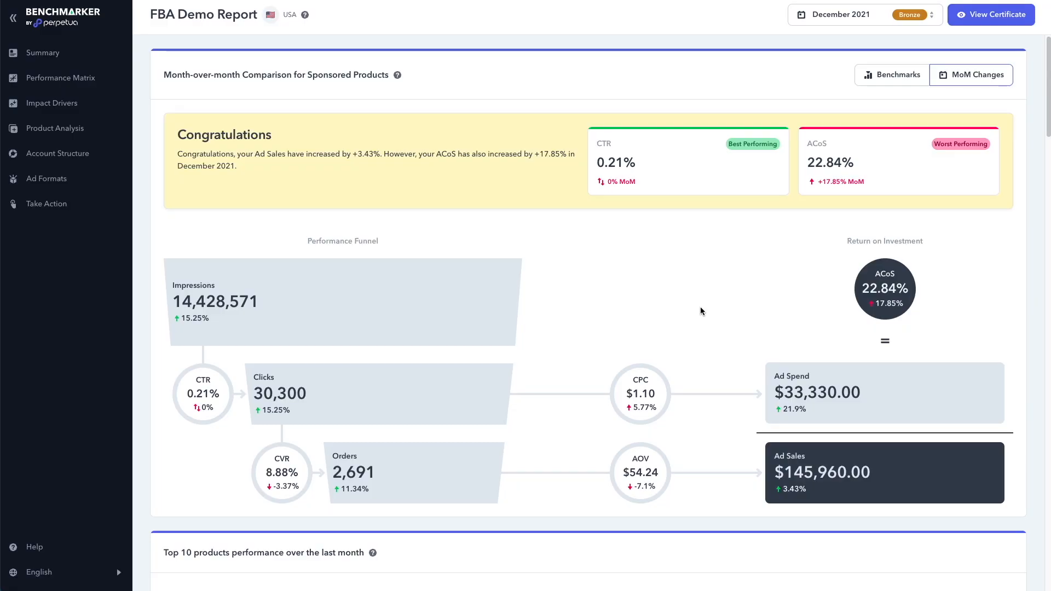
Switch the Sponsored Products funnel to the category benchmark comparison.
{"action": "left_click", "coordinate": [891, 75]}
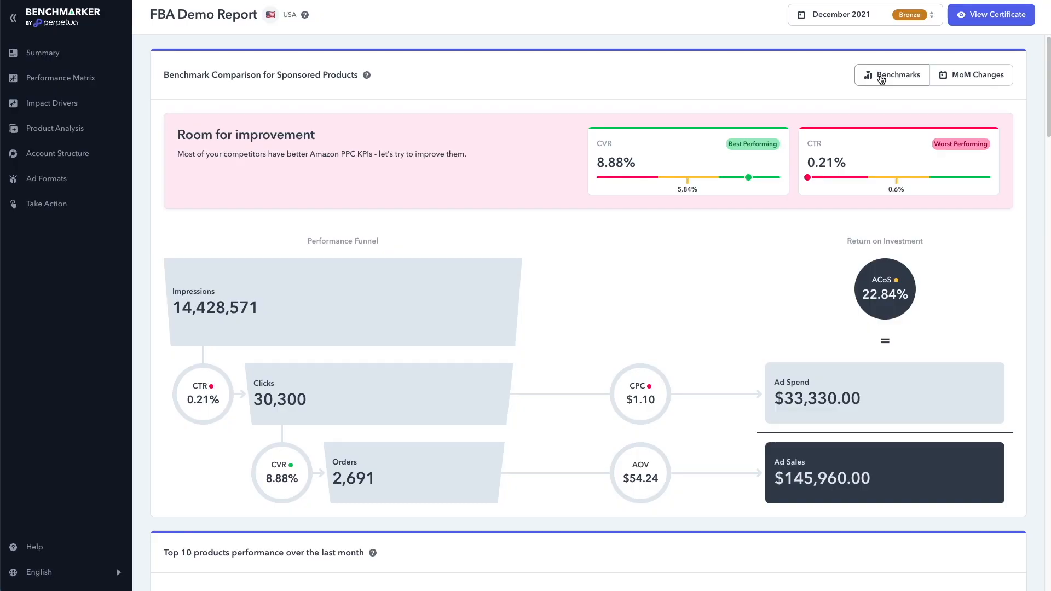
{"action": "mouse_move", "coordinate": [284, 211]}
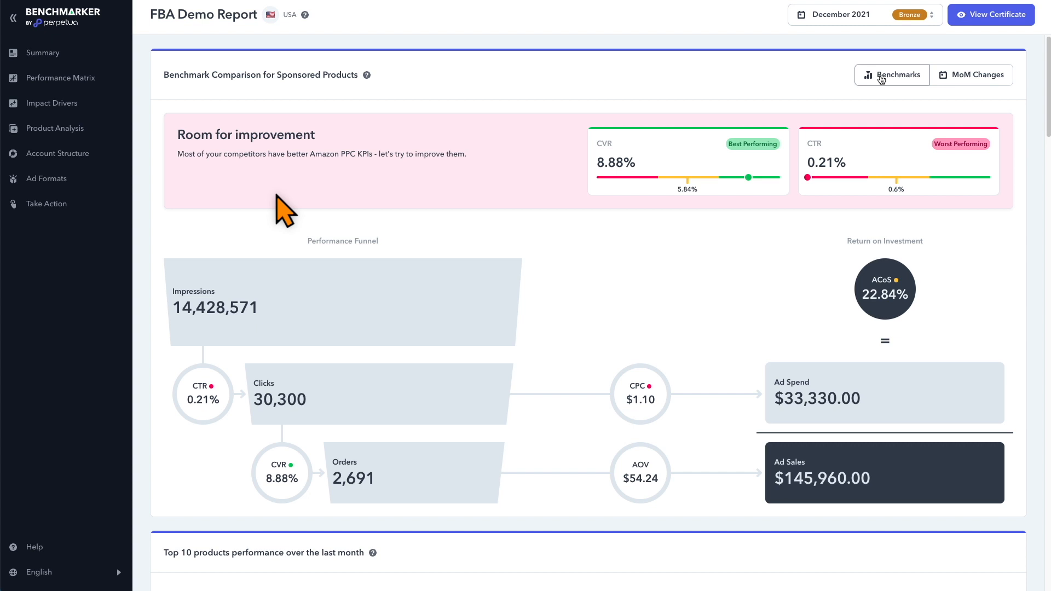
{"action": "mouse_move", "coordinate": [282, 210]}
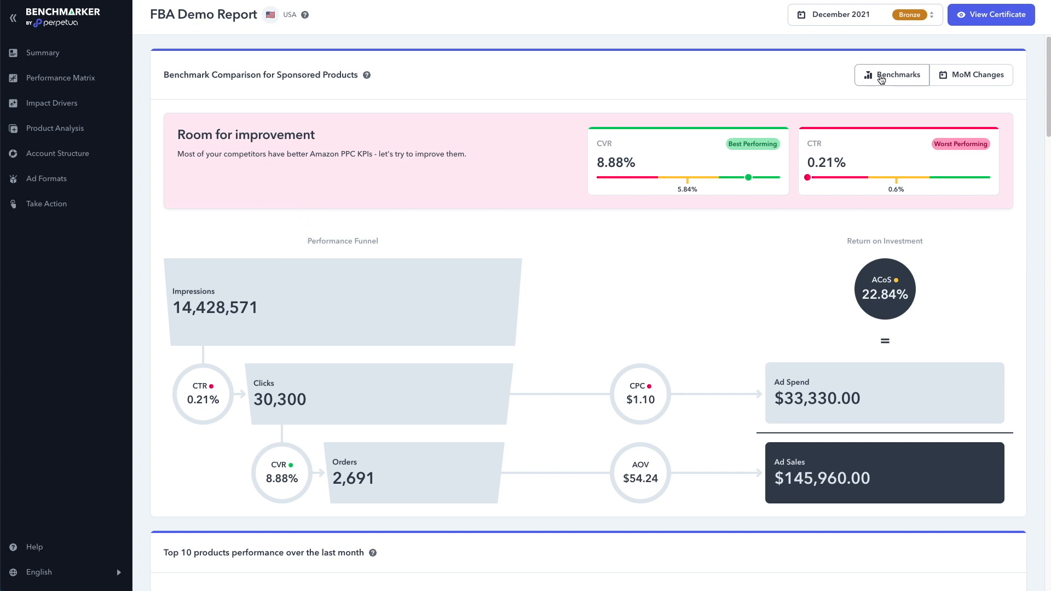
{"action": "mouse_move", "coordinate": [634, 241]}
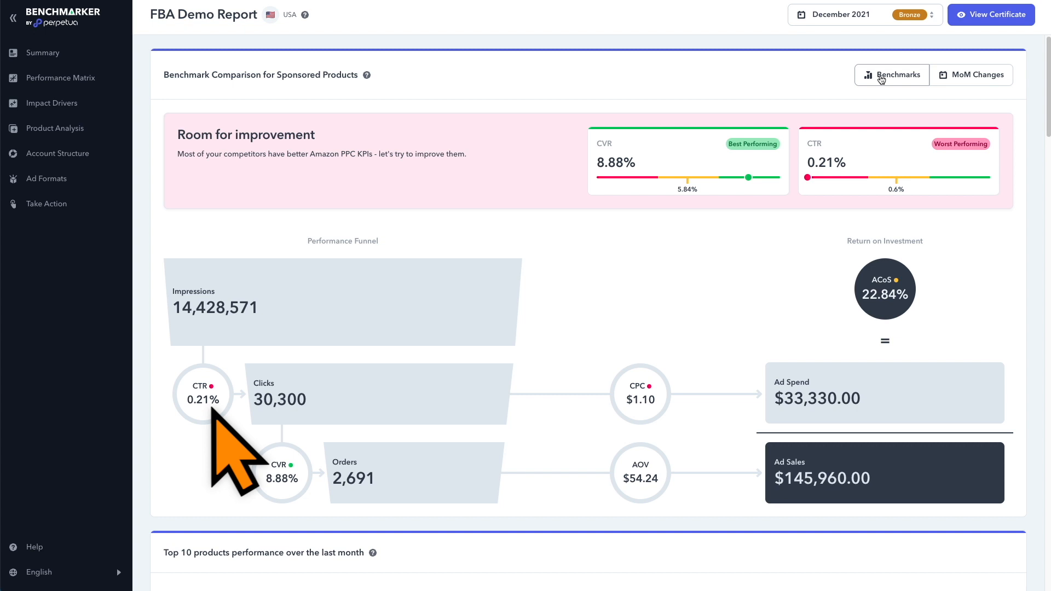
{"action": "mouse_move", "coordinate": [221, 439]}
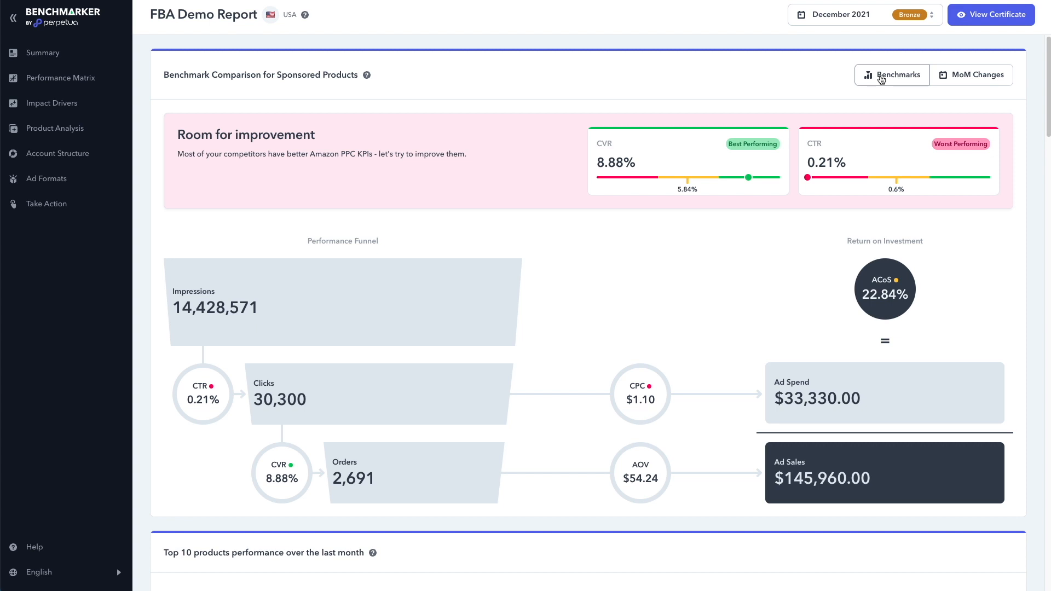
{"action": "mouse_move", "coordinate": [202, 393]}
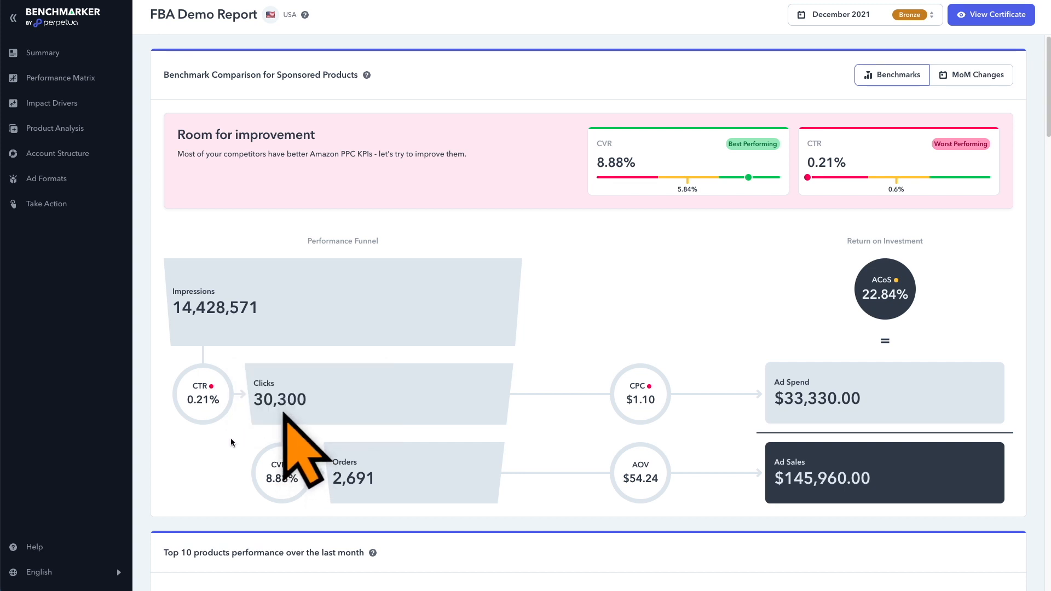
{"action": "mouse_move", "coordinate": [231, 442]}
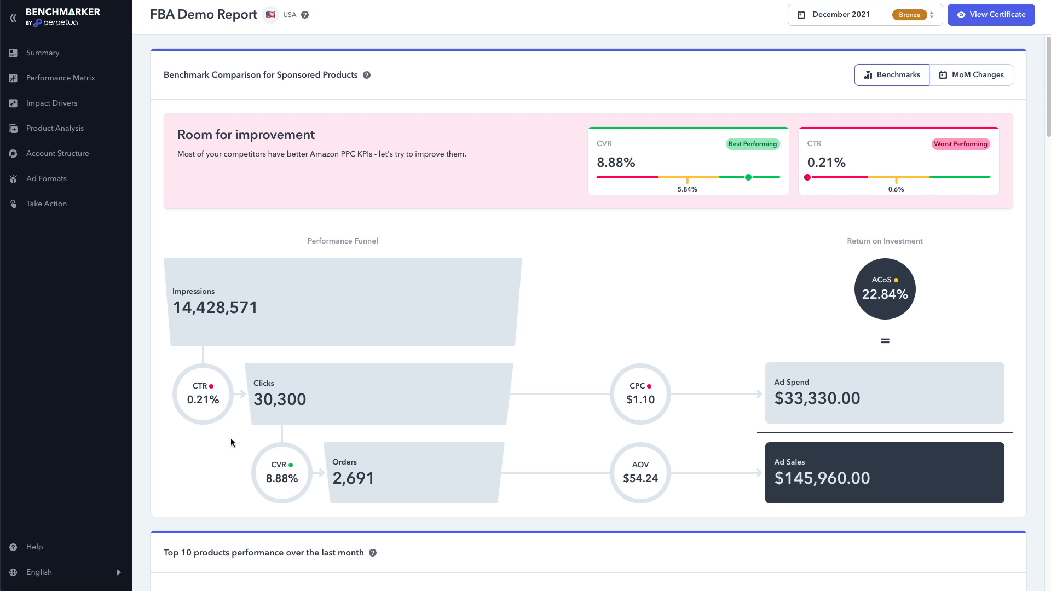
{"action": "mouse_move", "coordinate": [281, 473]}
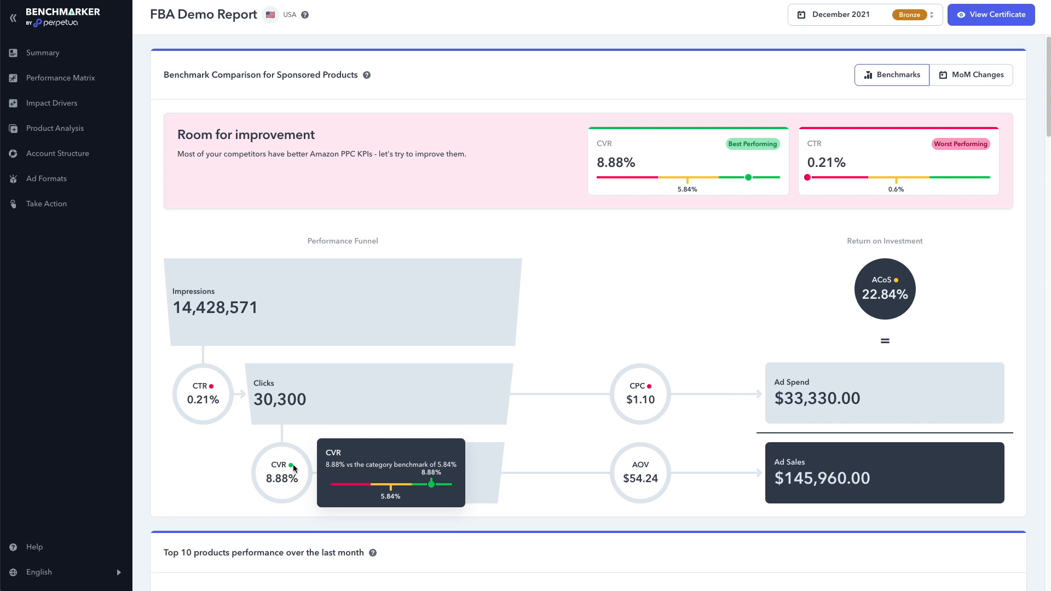
{"action": "mouse_move", "coordinate": [314, 506]}
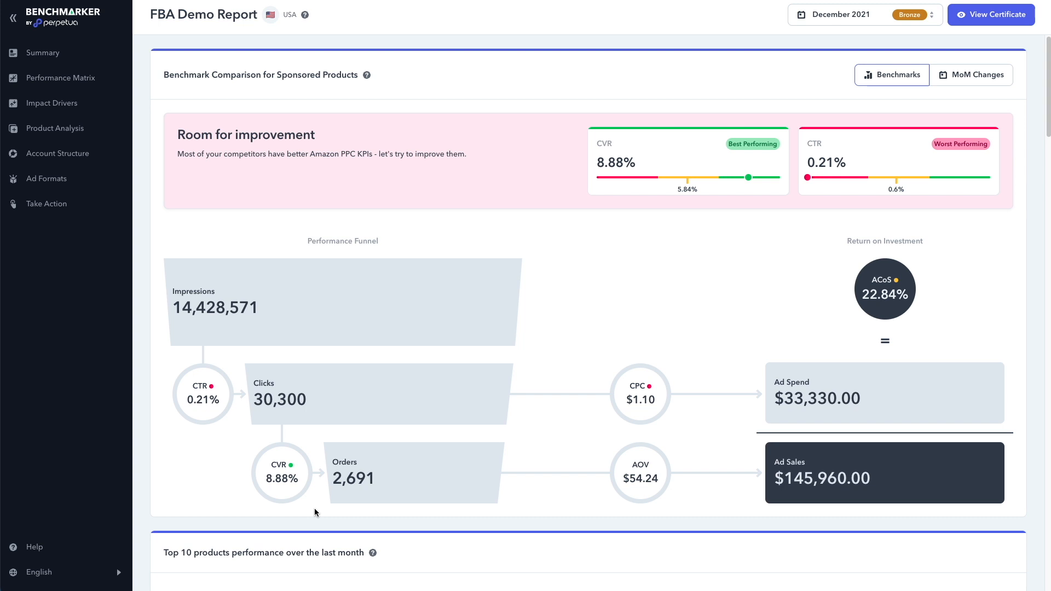
{"action": "mouse_move", "coordinate": [843, 536]}
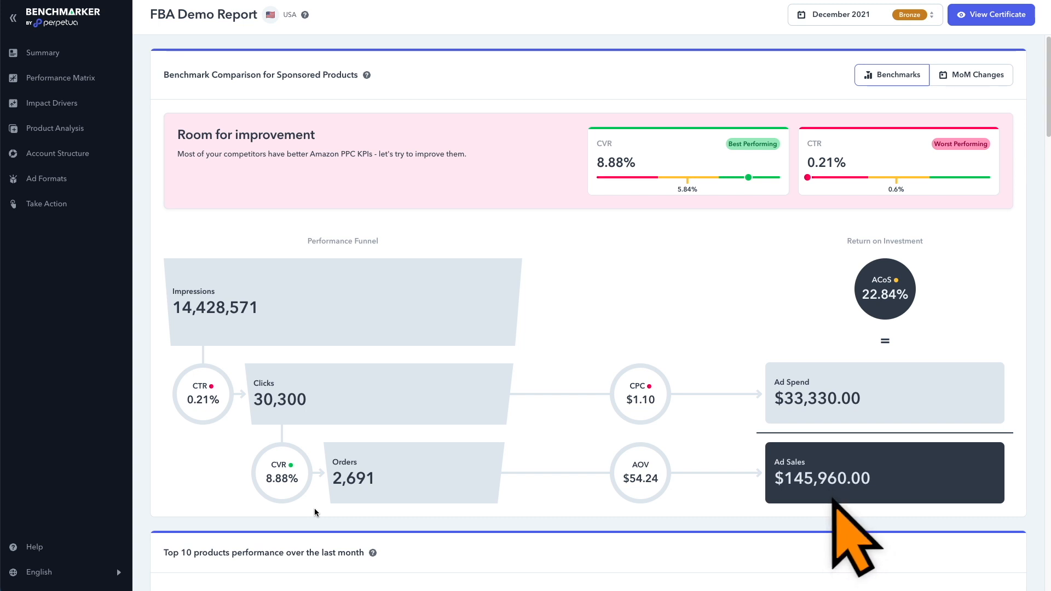
{"action": "mouse_move", "coordinate": [639, 394]}
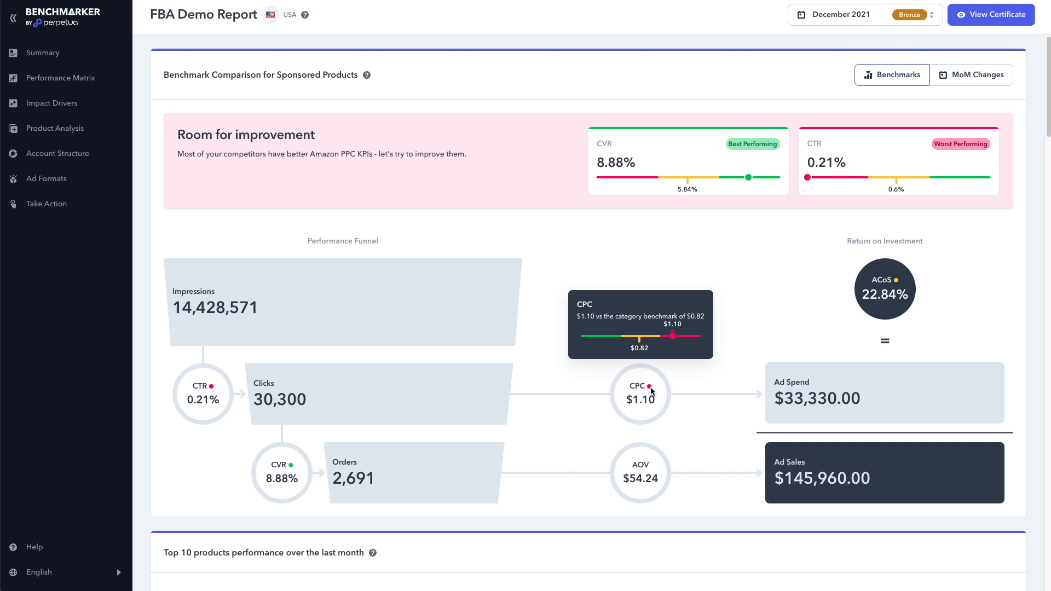
{"action": "mouse_move", "coordinate": [686, 389]}
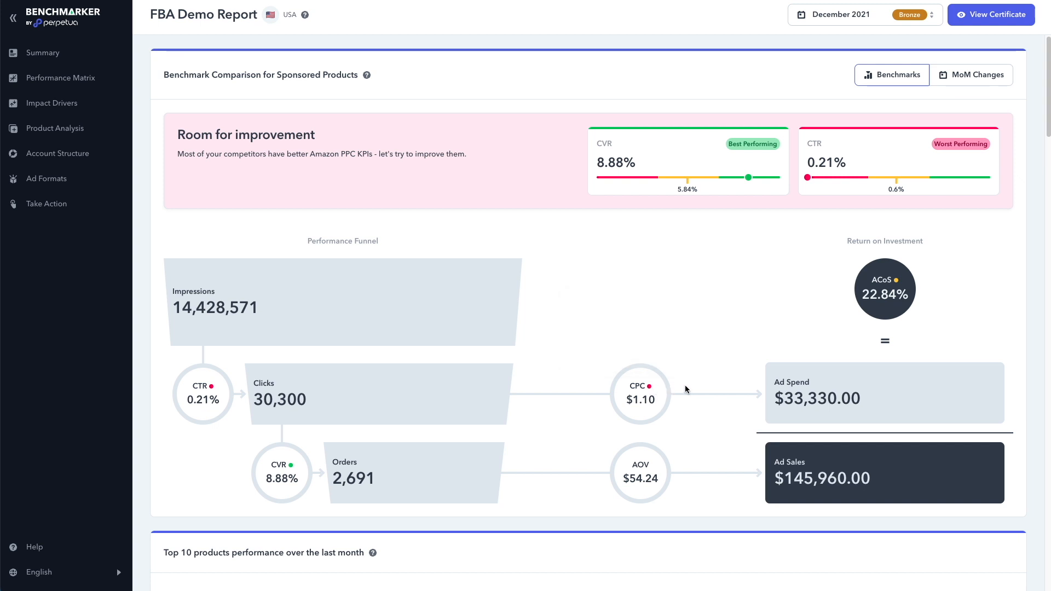
{"action": "mouse_move", "coordinate": [885, 288]}
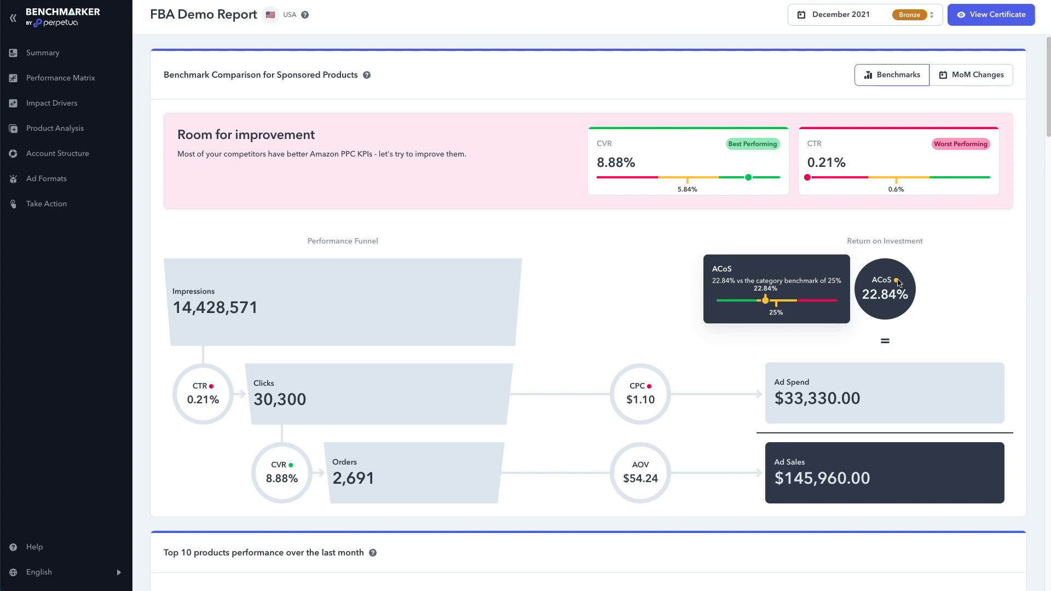
{"action": "mouse_move", "coordinate": [931, 255]}
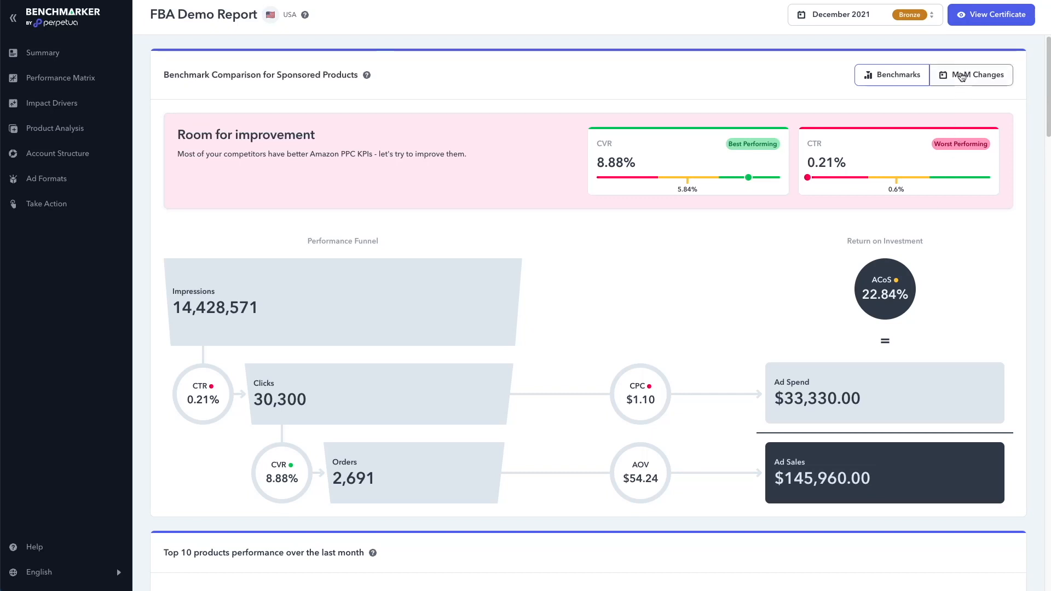
Return to the month-over-month comparison and scroll to the top 10 products chart.
{"action": "left_click", "coordinate": [971, 75]}
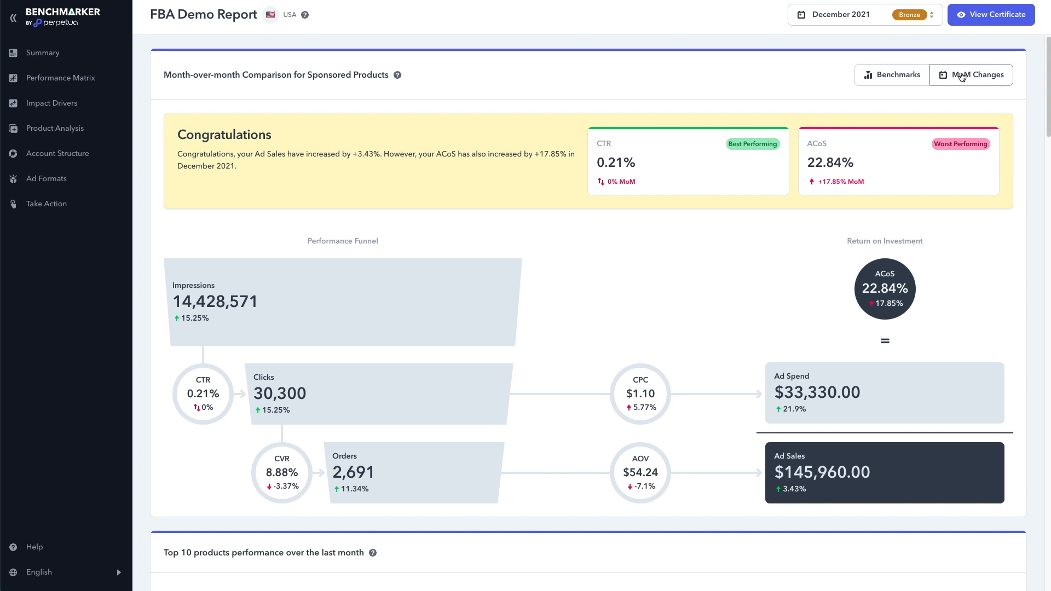
{"action": "scroll", "scroll_direction": "down", "scroll_amount": 3}
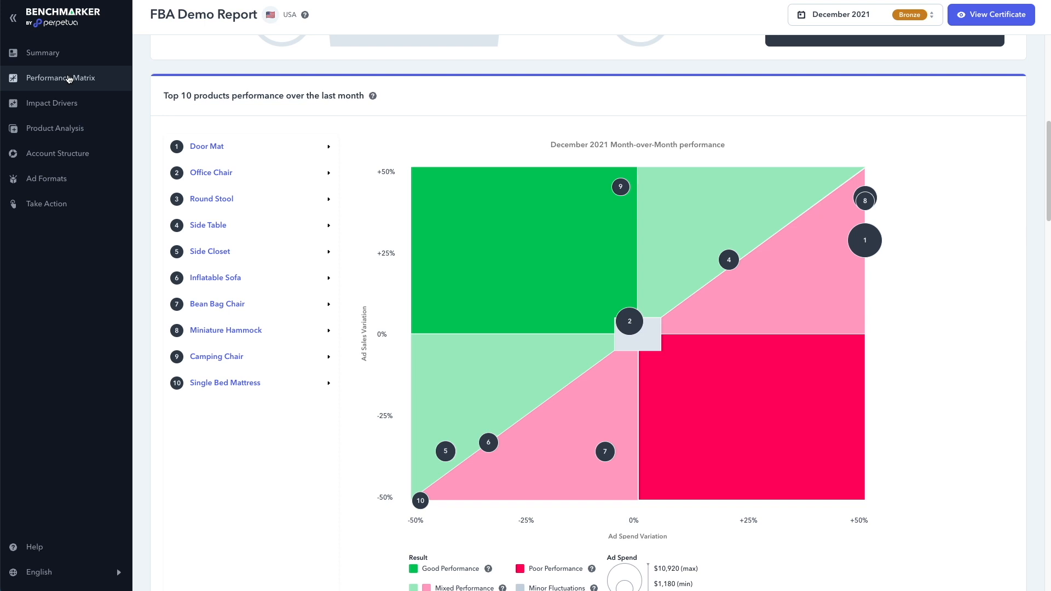
{"action": "mouse_move", "coordinate": [553, 302]}
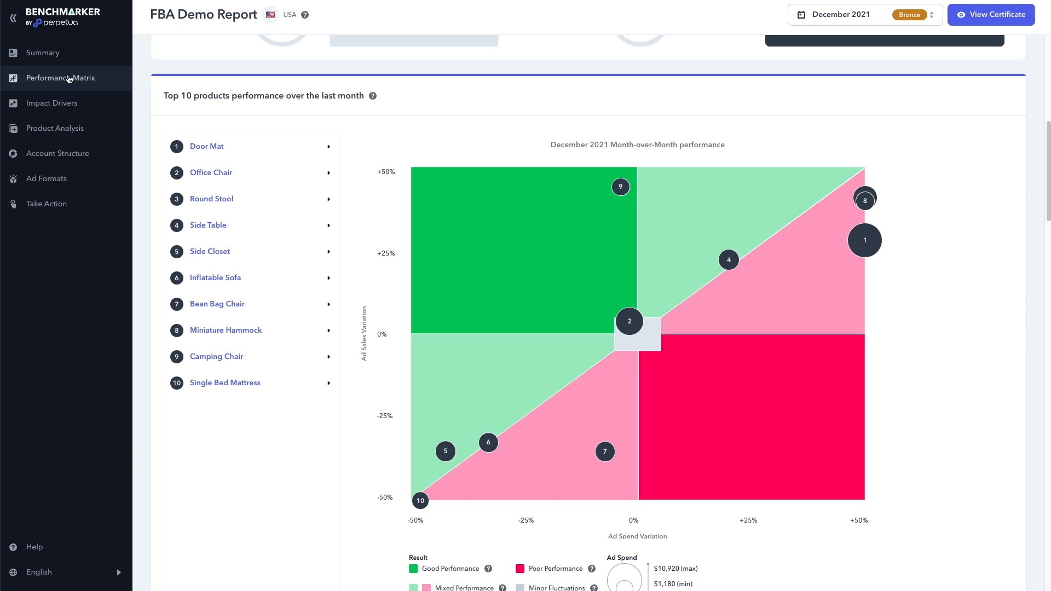
{"action": "mouse_move", "coordinate": [780, 302]}
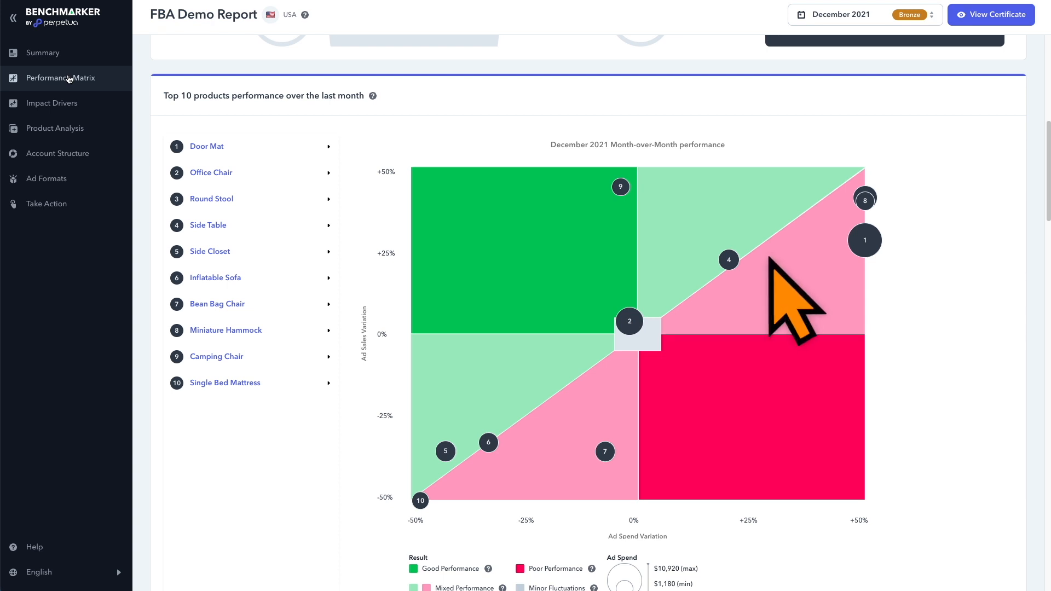
{"action": "mouse_move", "coordinate": [774, 316]}
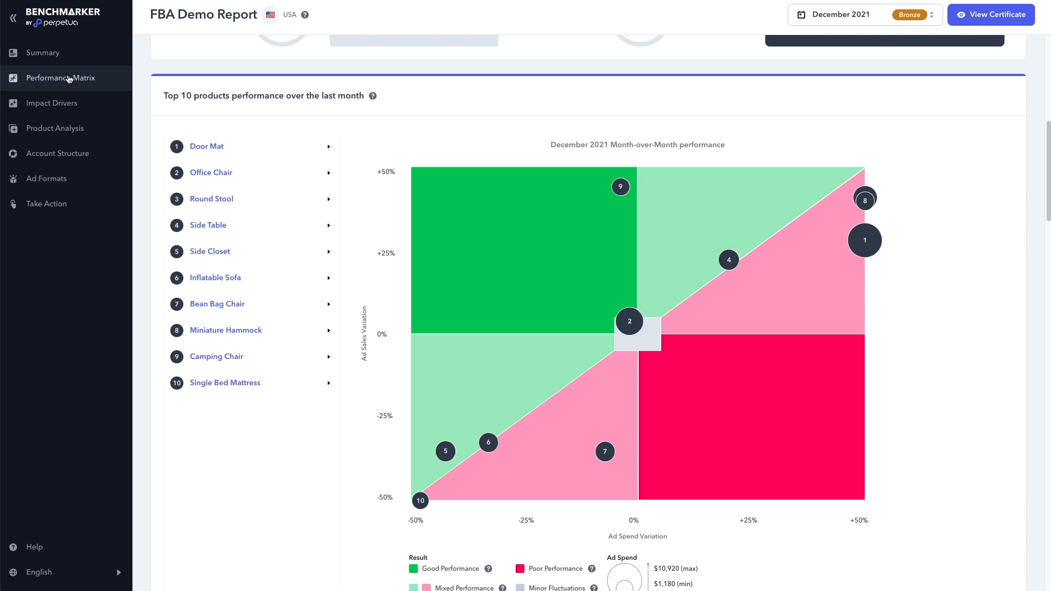
{"action": "mouse_move", "coordinate": [536, 455]}
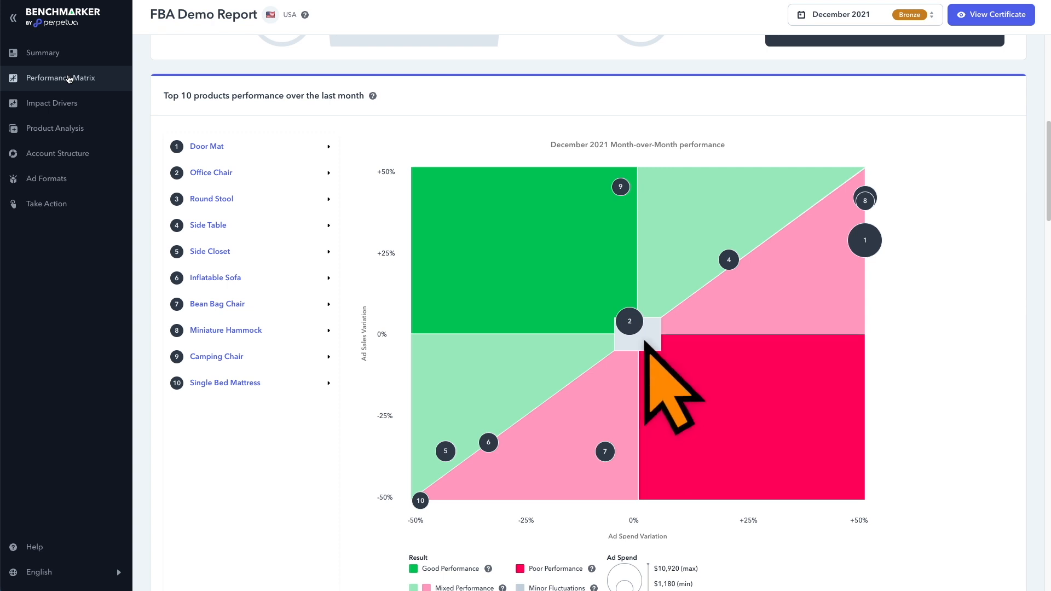
{"action": "mouse_move", "coordinate": [646, 375]}
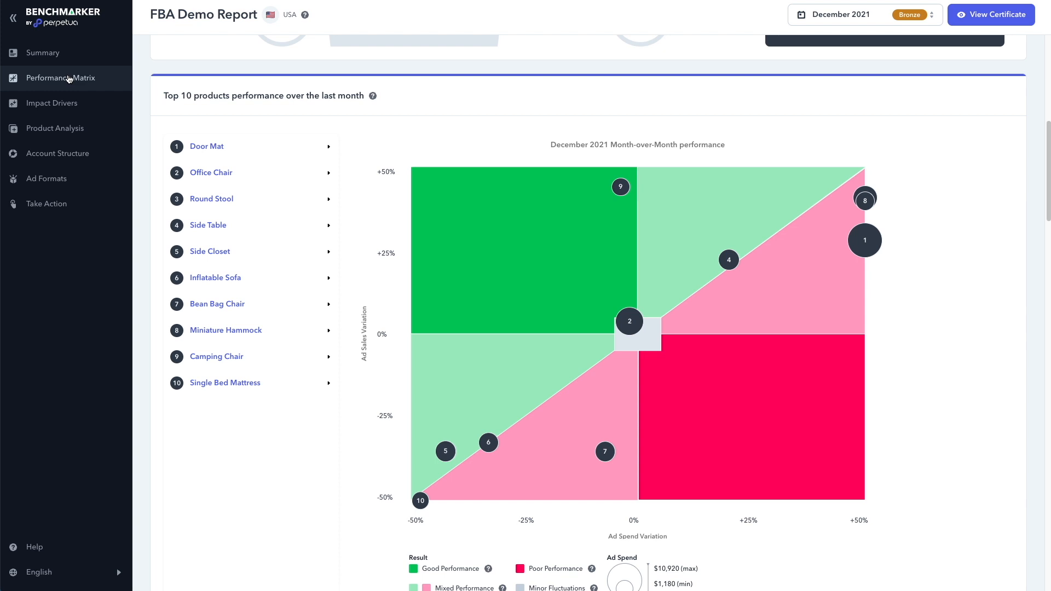
{"action": "mouse_move", "coordinate": [950, 356]}
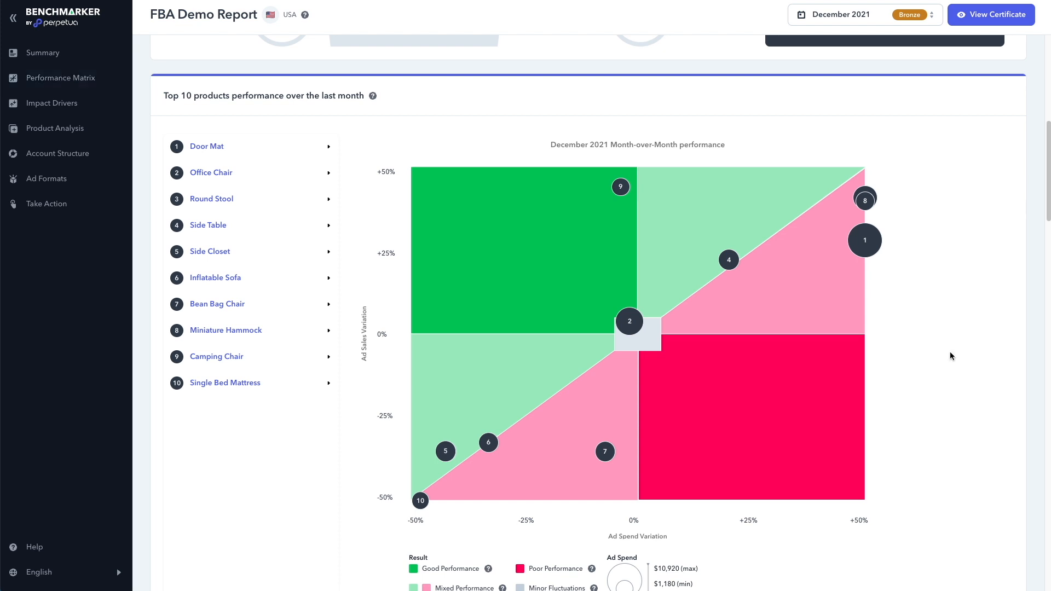
{"action": "mouse_move", "coordinate": [396, 385]}
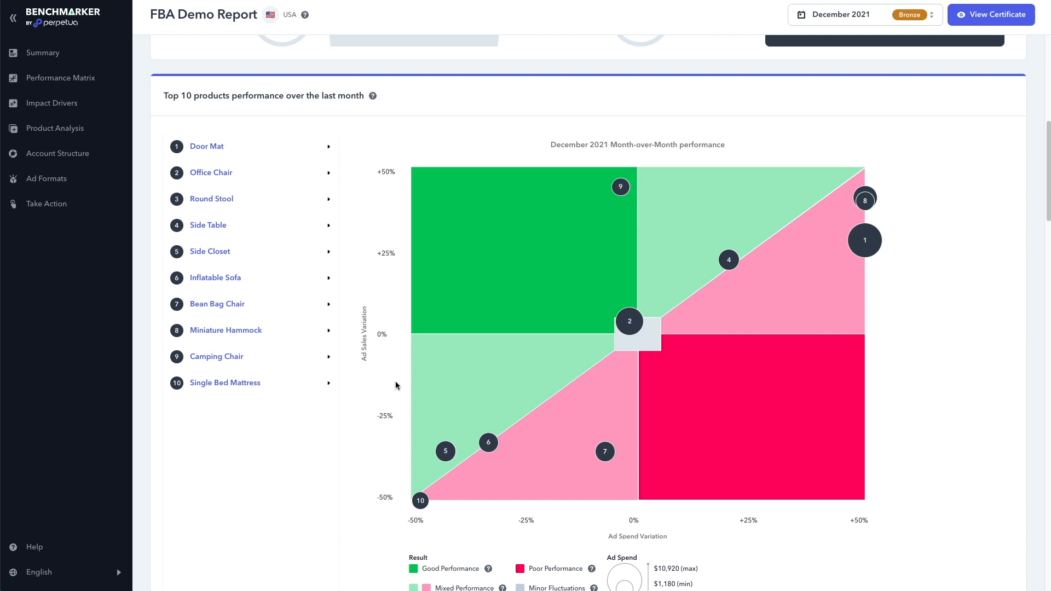
{"action": "mouse_move", "coordinate": [341, 369]}
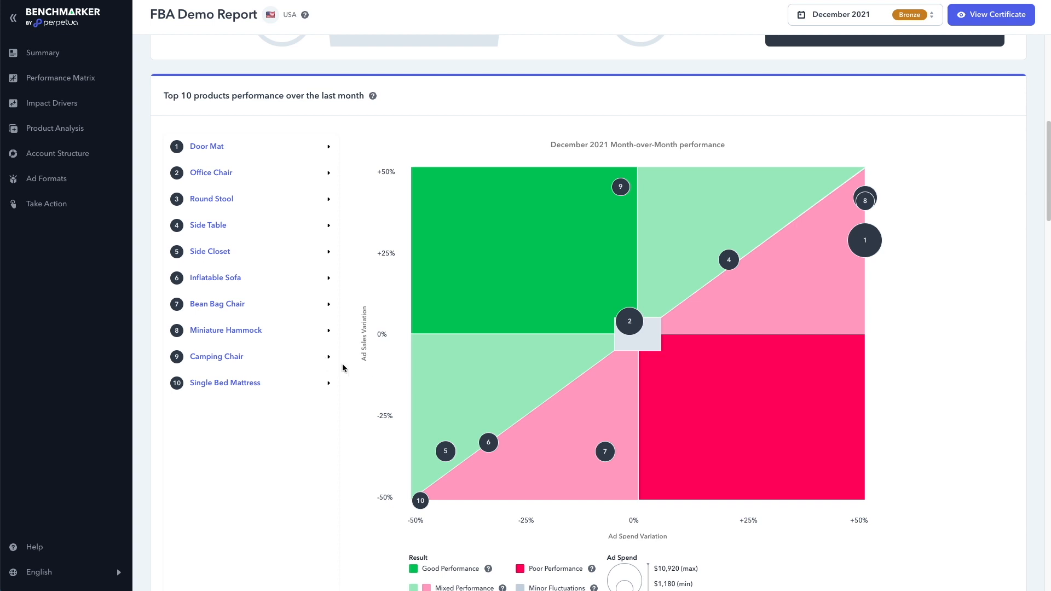
{"action": "mouse_move", "coordinate": [371, 377]}
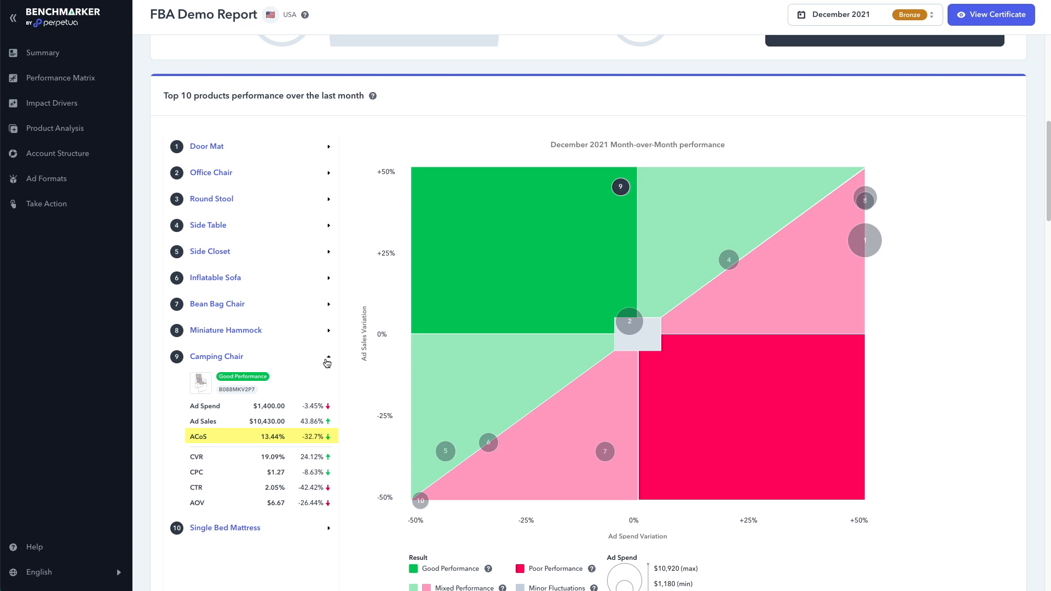
{"action": "mouse_move", "coordinate": [634, 499]}
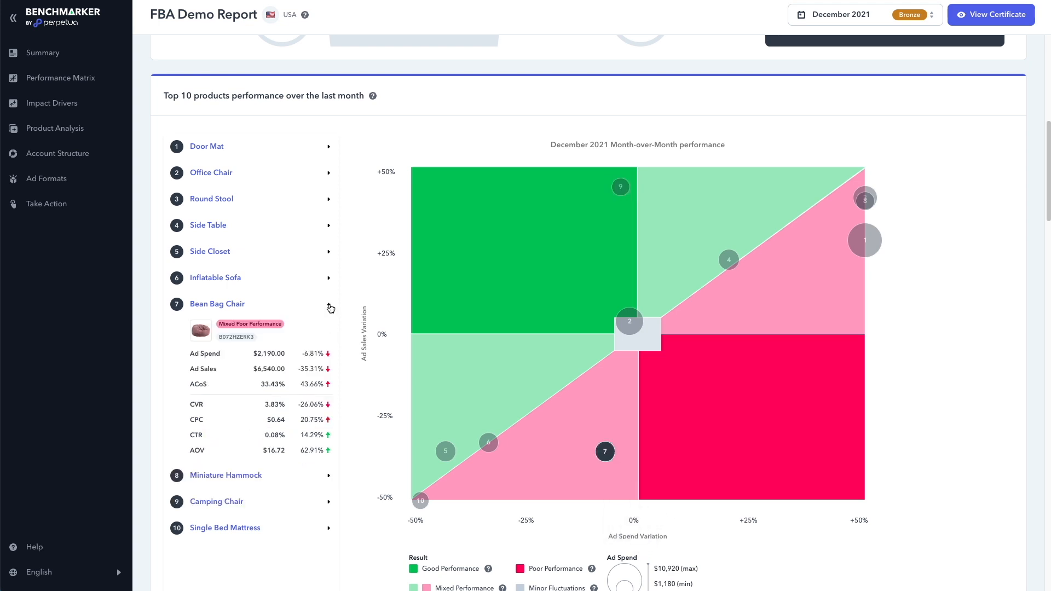
Expand Bean Bag Chair's metrics, then Side Table's, in the Top 10 products list.
{"action": "left_click", "coordinate": [234, 353]}
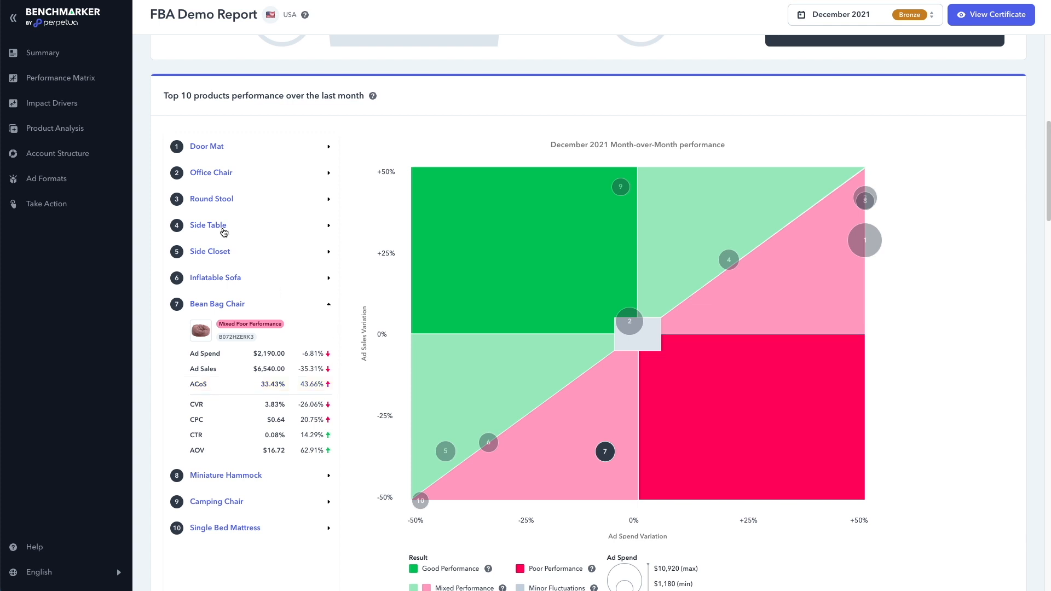
{"action": "left_click", "coordinate": [52, 103]}
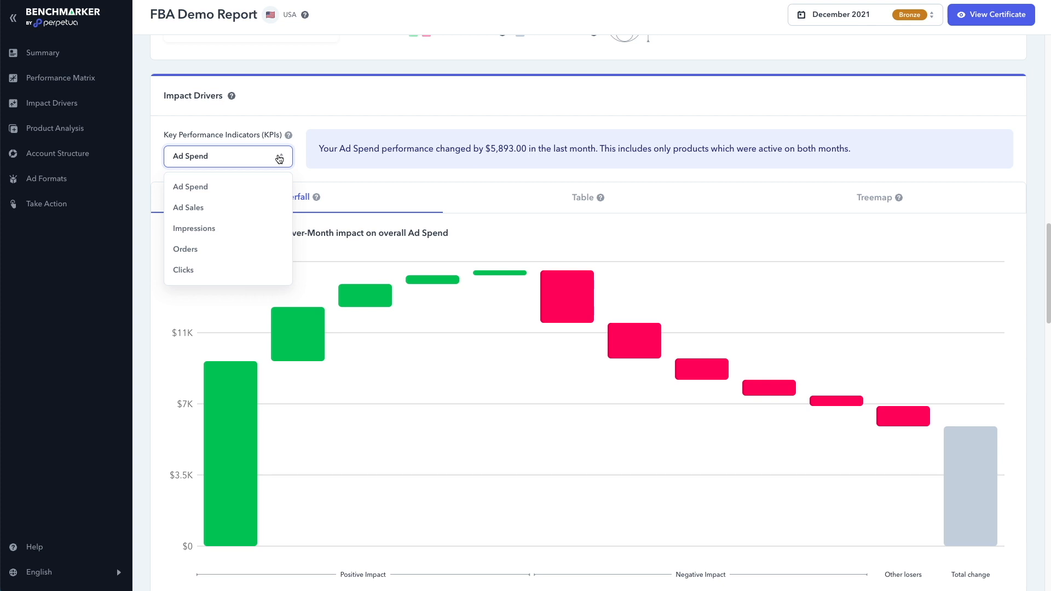
Toggle the Impact Drivers KPI between Ad Spend and Ad Sales, ending on Ad Sales.
{"action": "left_click", "coordinate": [188, 207]}
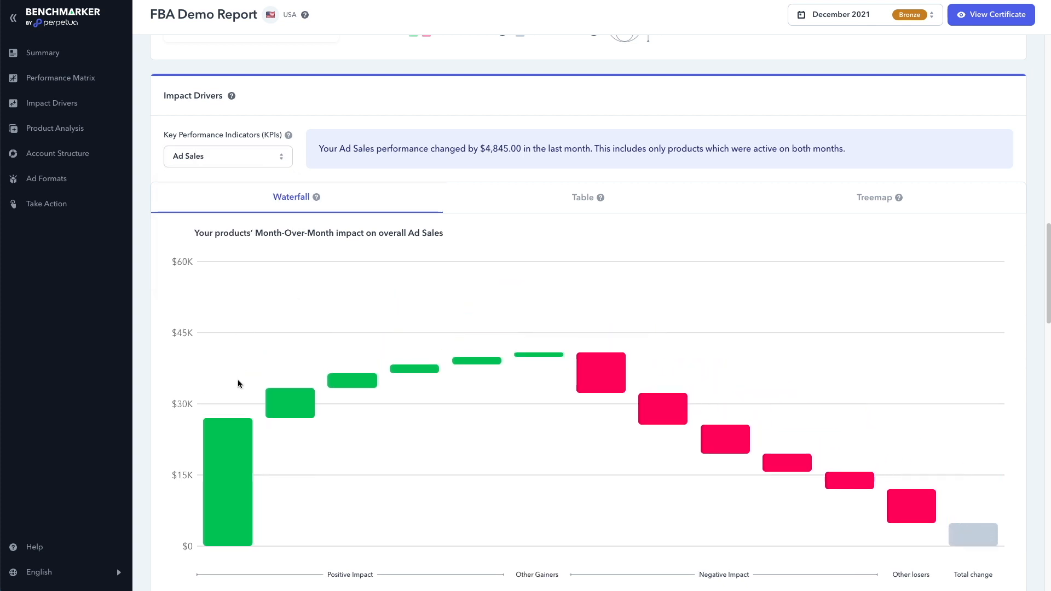
{"action": "mouse_move", "coordinate": [228, 462]}
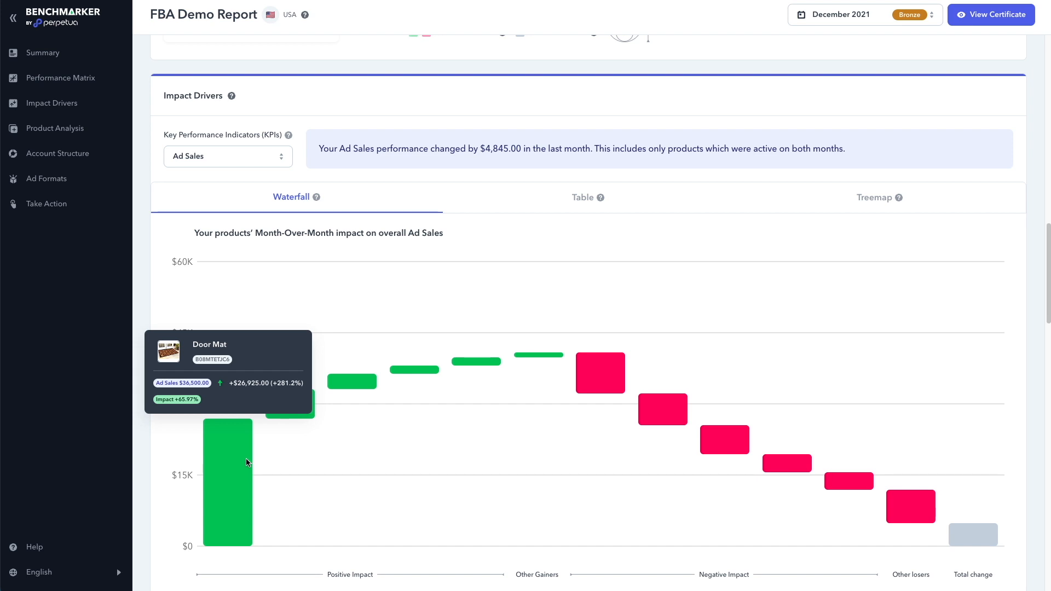
{"action": "mouse_move", "coordinate": [266, 335]}
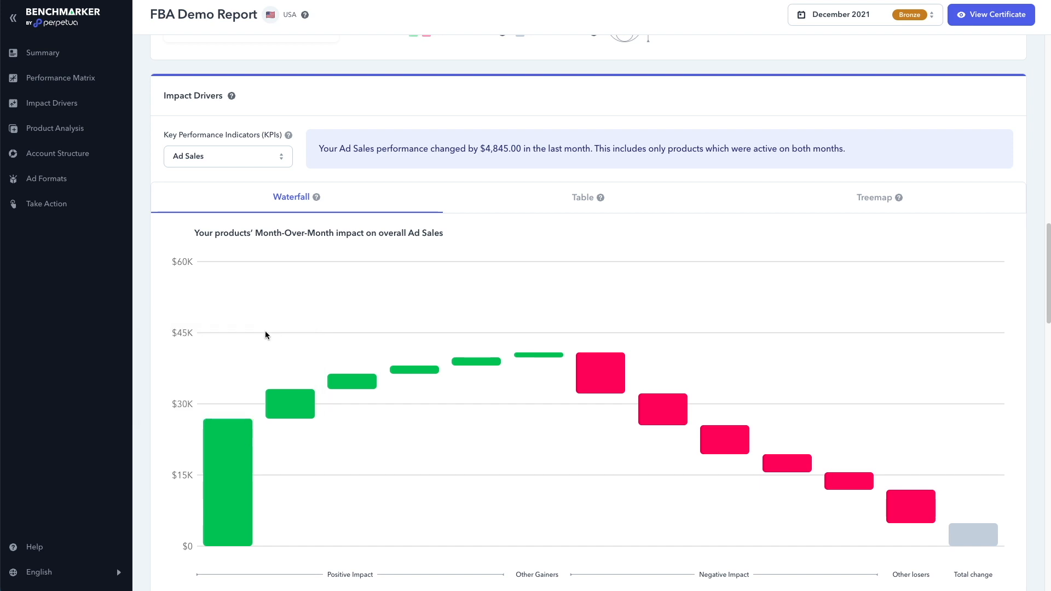
{"action": "left_click", "coordinate": [228, 157]}
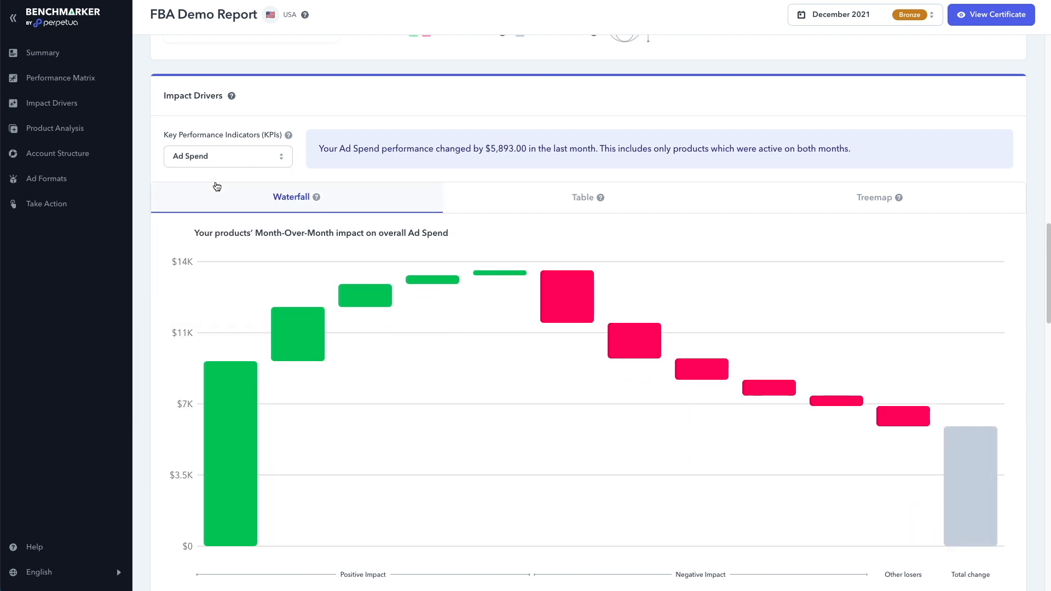
{"action": "mouse_move", "coordinate": [241, 408]}
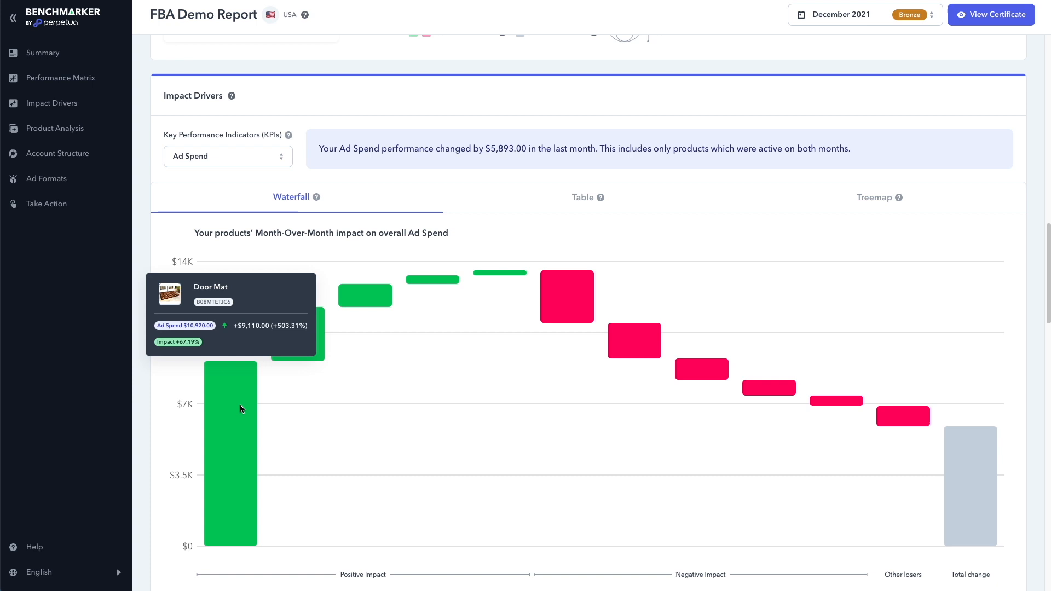
{"action": "left_click", "coordinate": [228, 157]}
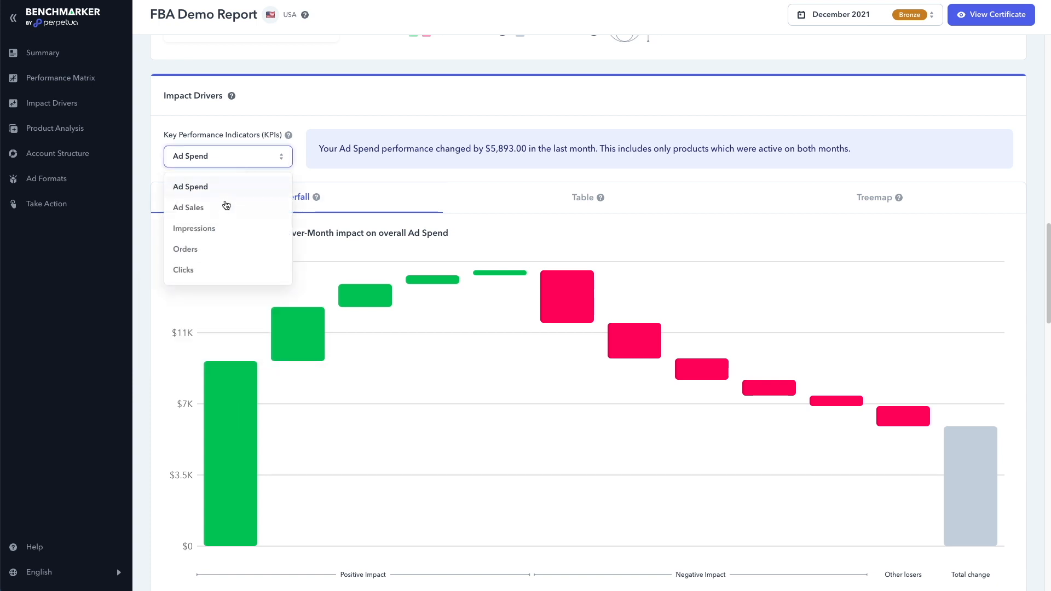
{"action": "left_click", "coordinate": [188, 207]}
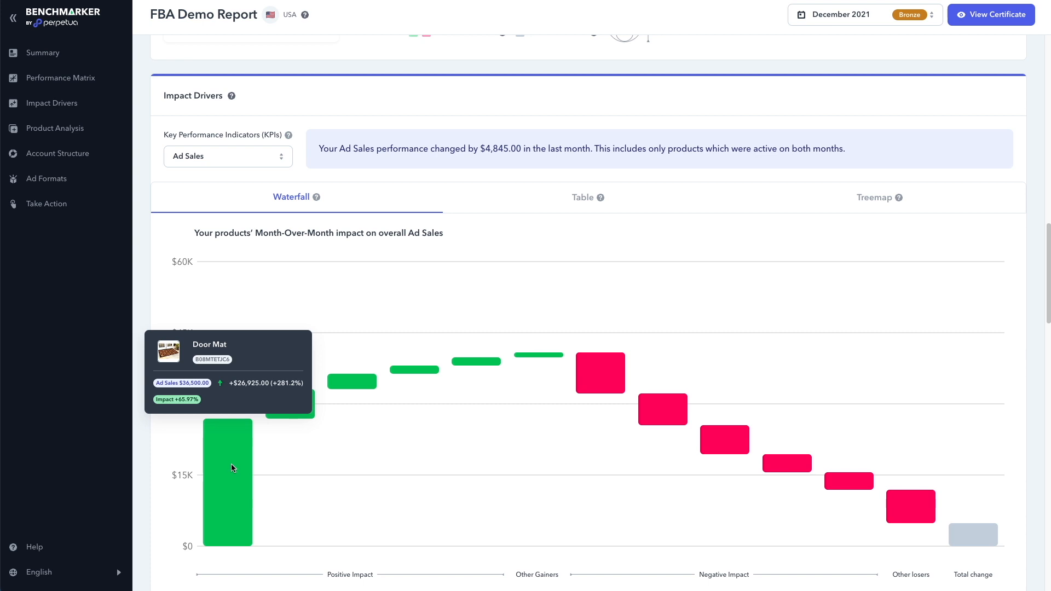
{"action": "mouse_move", "coordinate": [268, 450]}
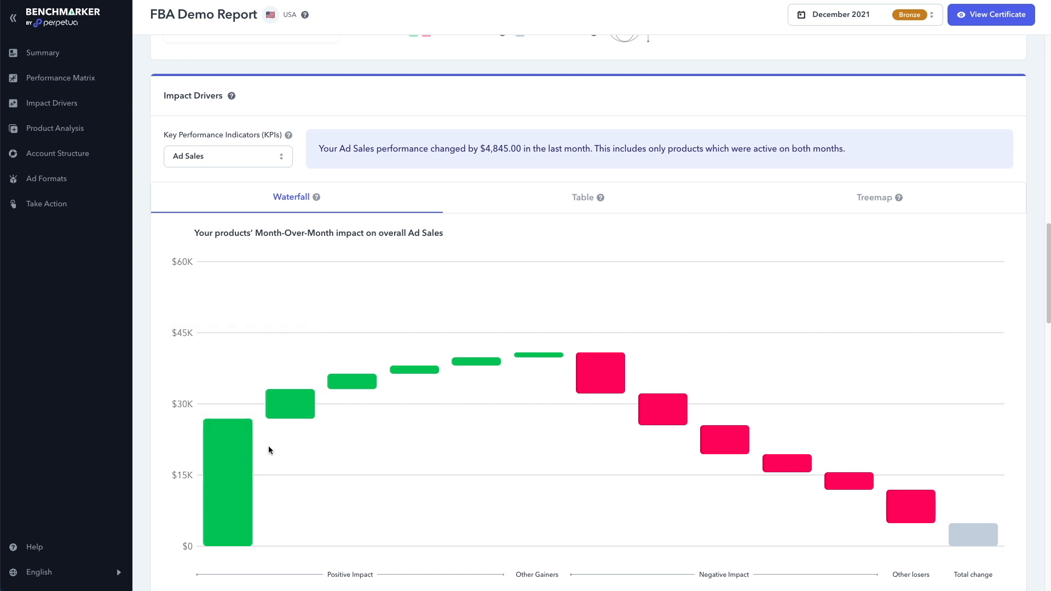
{"action": "mouse_move", "coordinate": [289, 404]}
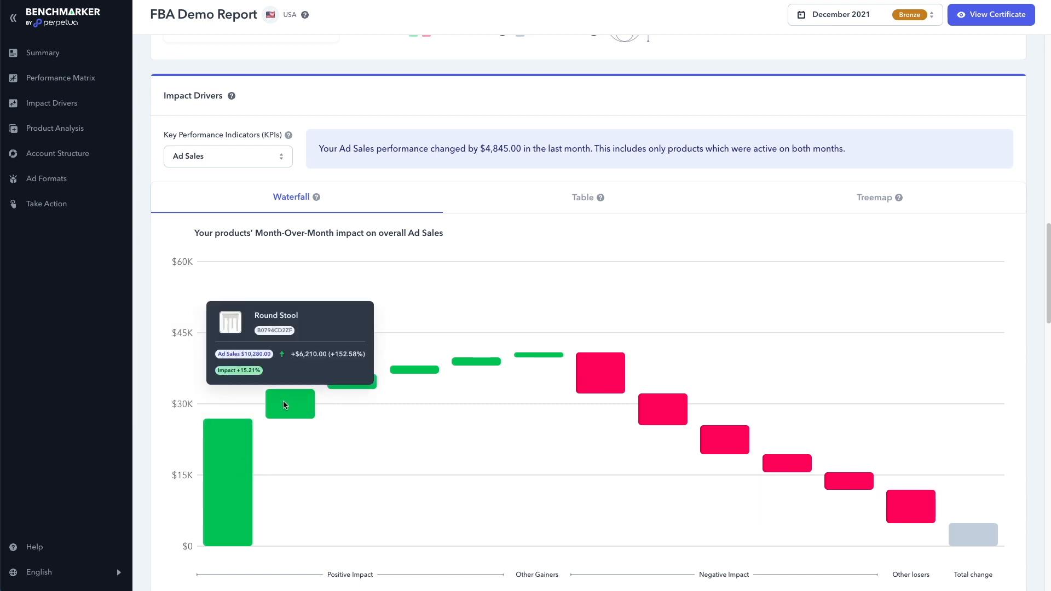
{"action": "mouse_move", "coordinate": [324, 401]}
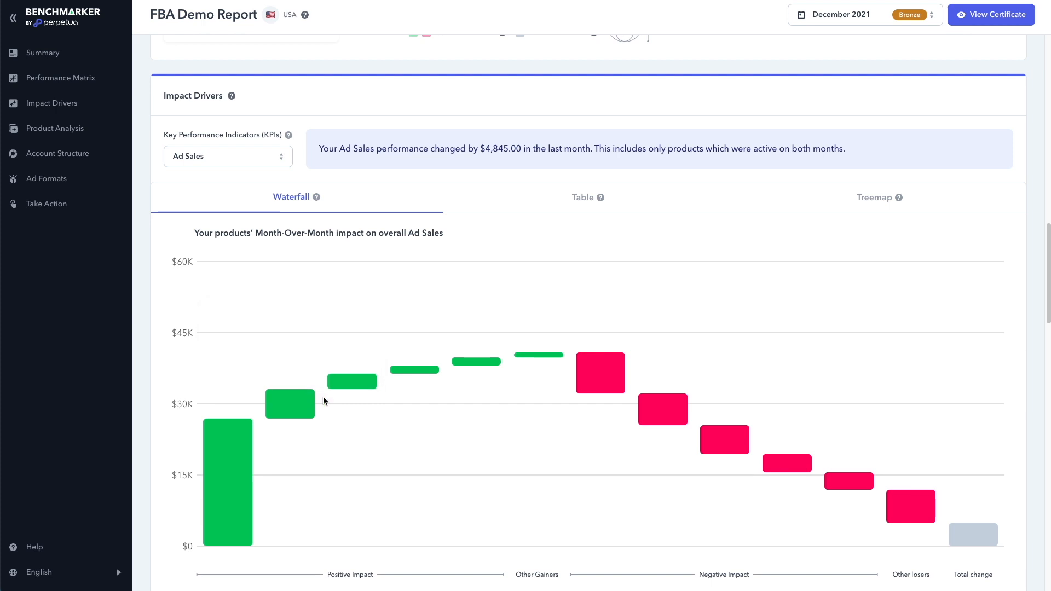
{"action": "mouse_move", "coordinate": [352, 381]}
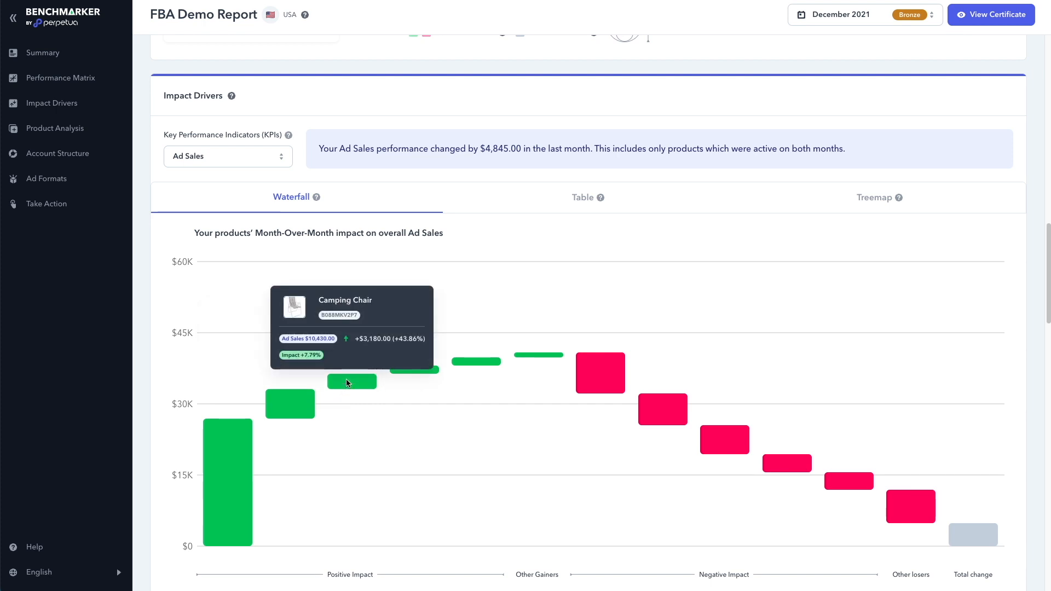
{"action": "mouse_move", "coordinate": [787, 463]}
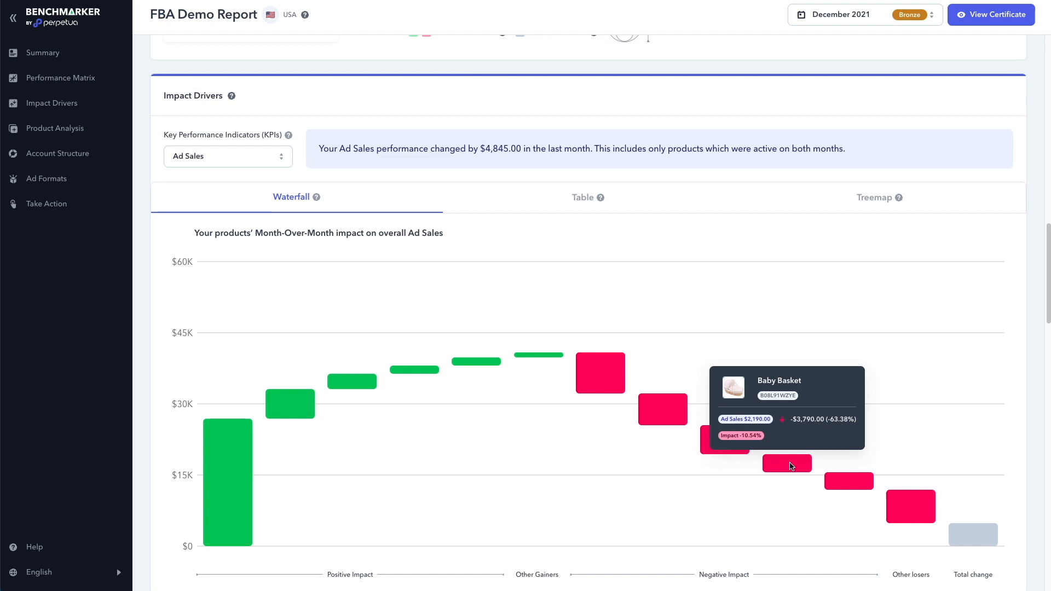
{"action": "mouse_move", "coordinate": [848, 482]}
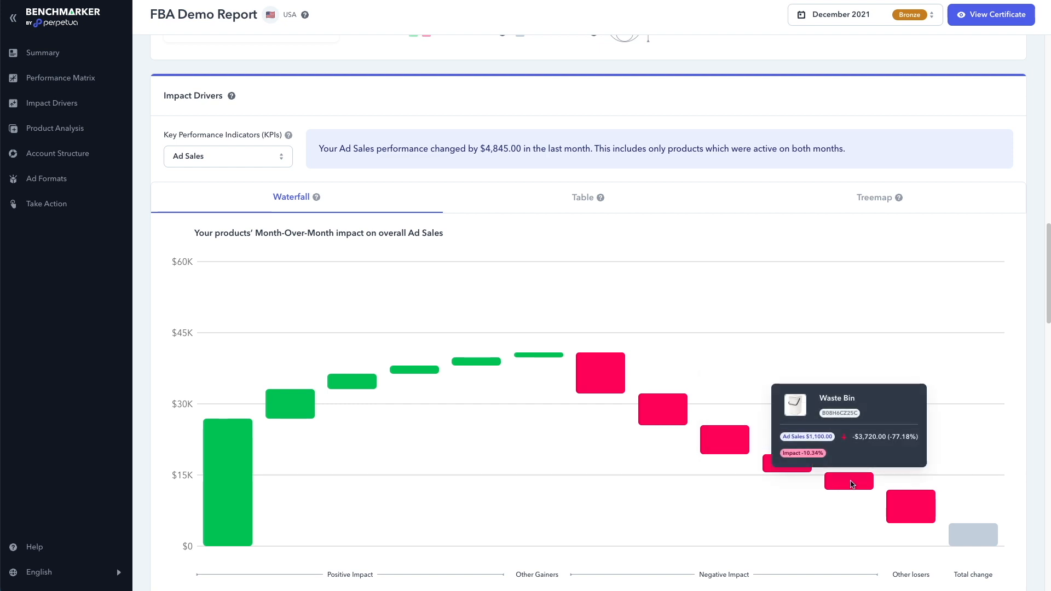
View the Ad Sales product impacts as a table, then as a gainers-and-losers treemap.
{"action": "left_click", "coordinate": [581, 197]}
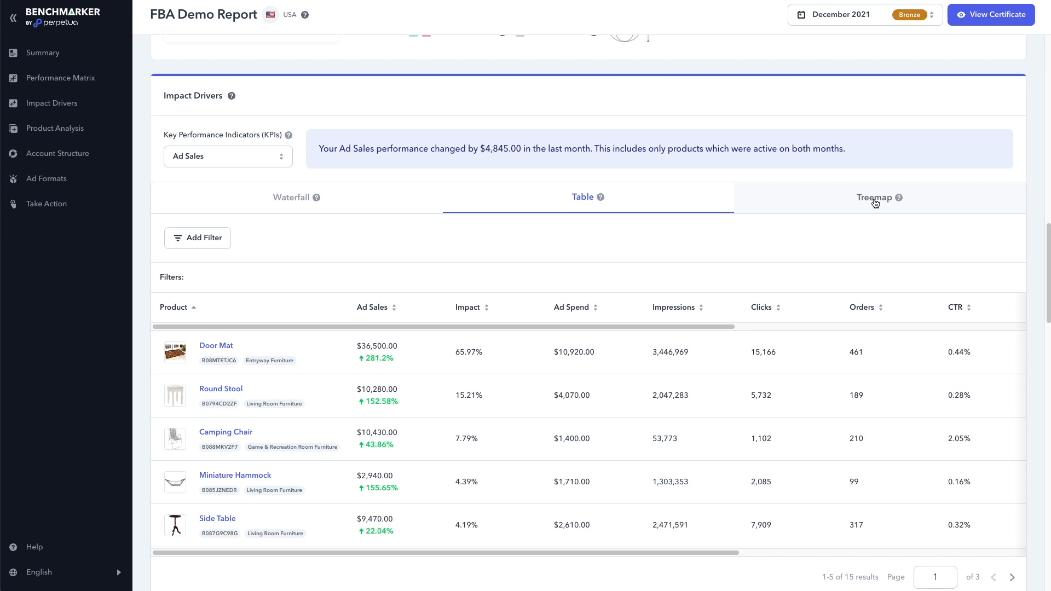
{"action": "left_click", "coordinate": [874, 197]}
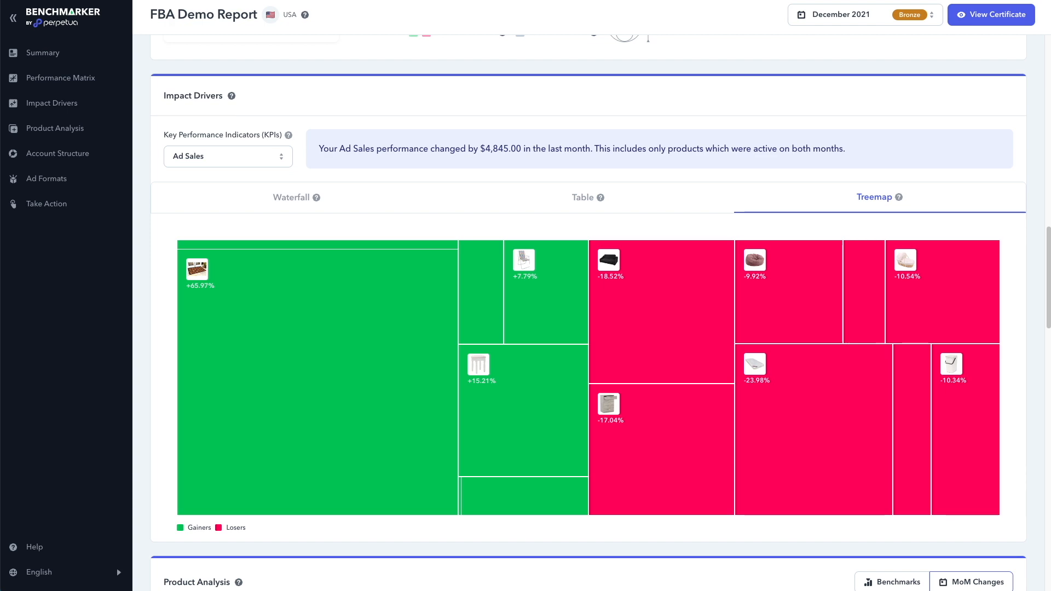
{"action": "mouse_move", "coordinate": [220, 129]}
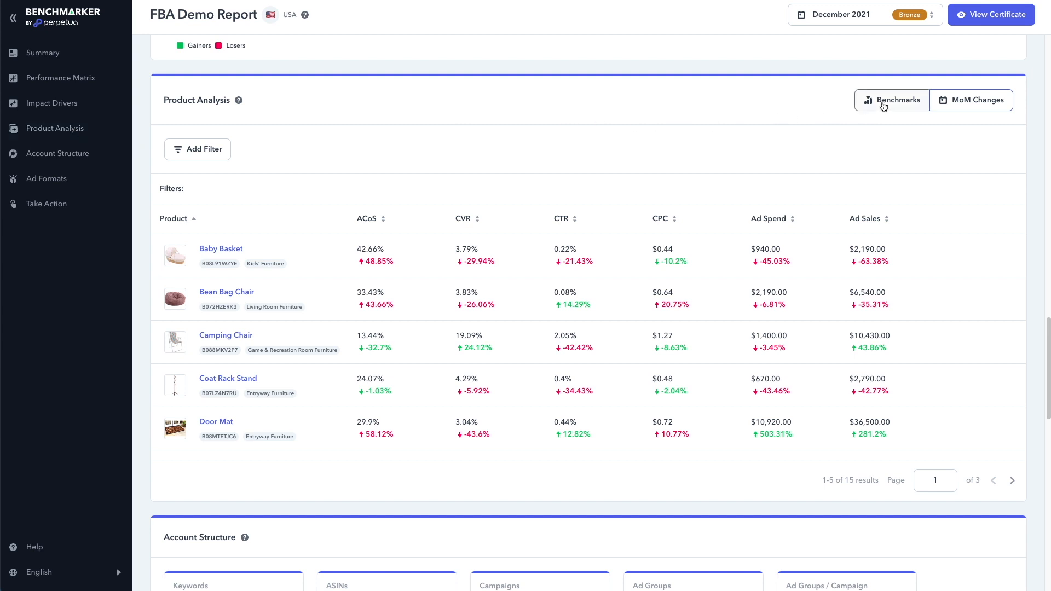
{"action": "left_click", "coordinate": [891, 99]}
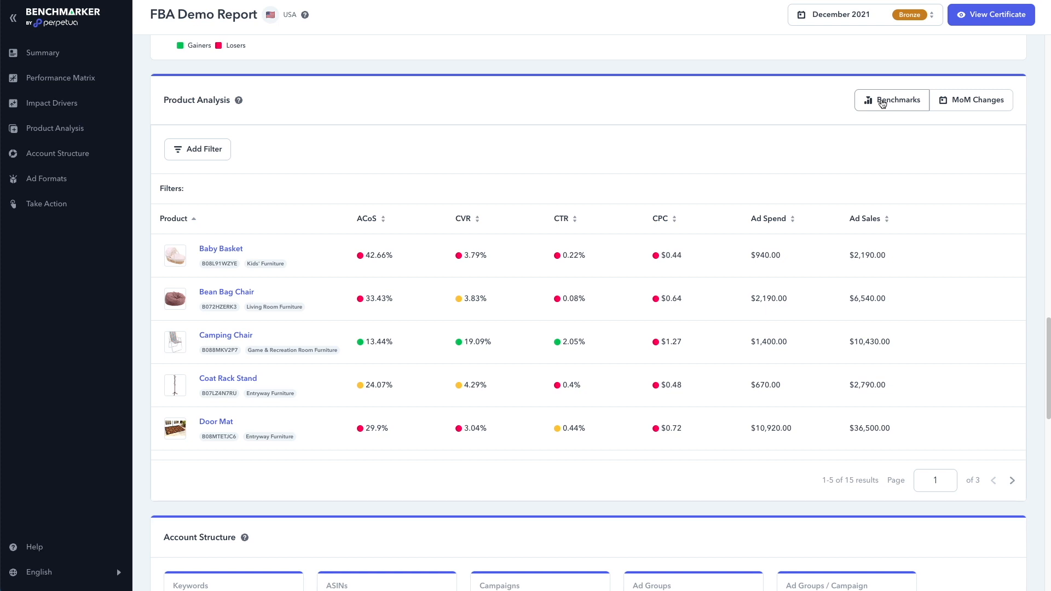
{"action": "mouse_move", "coordinate": [392, 229]}
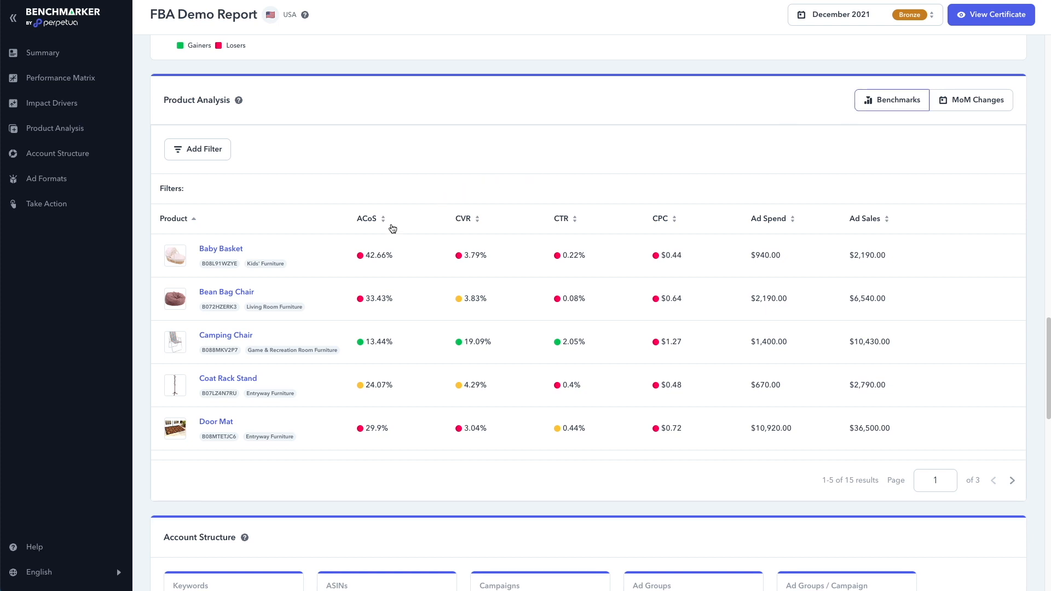
{"action": "mouse_move", "coordinate": [360, 255]}
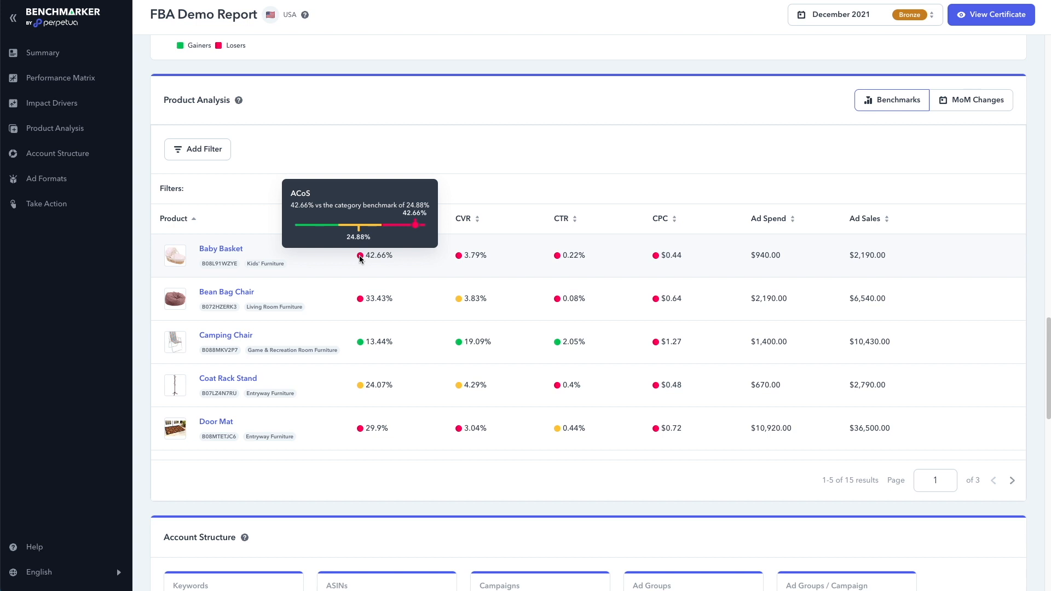
{"action": "mouse_move", "coordinate": [459, 255]}
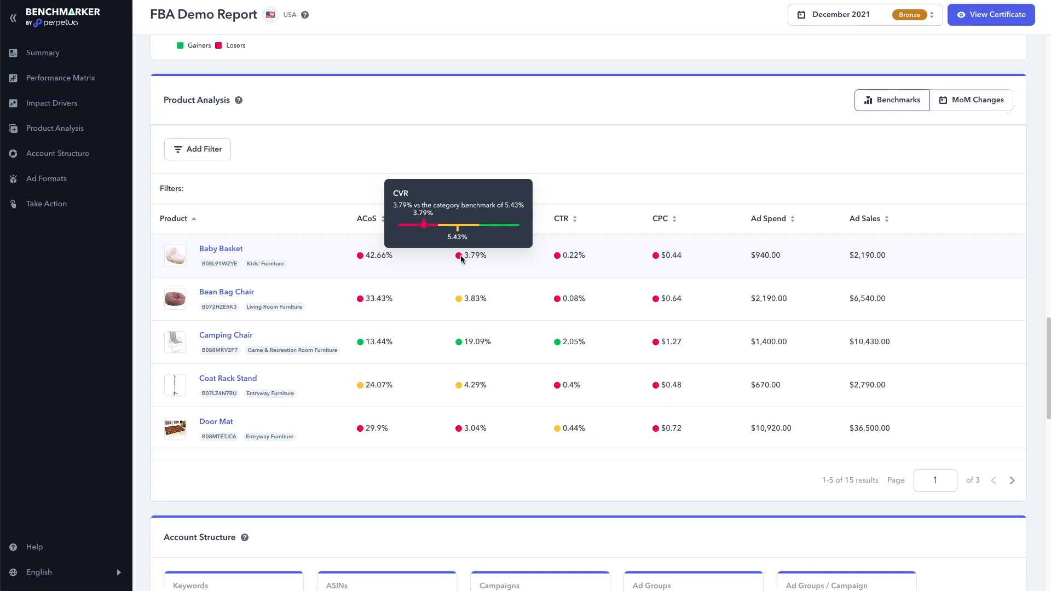
{"action": "mouse_move", "coordinate": [557, 258]}
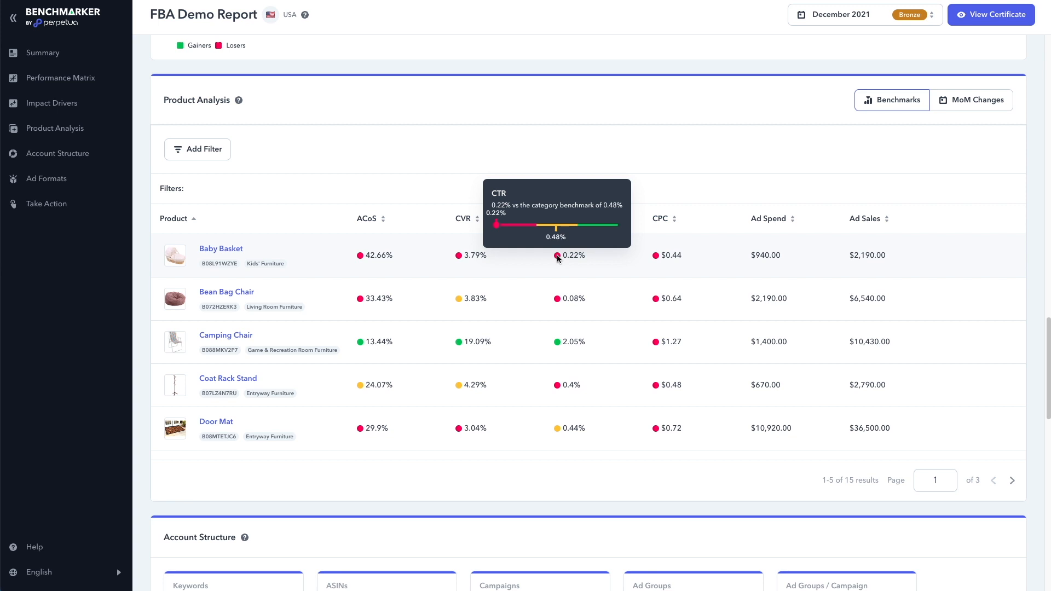
{"action": "mouse_move", "coordinate": [655, 255]}
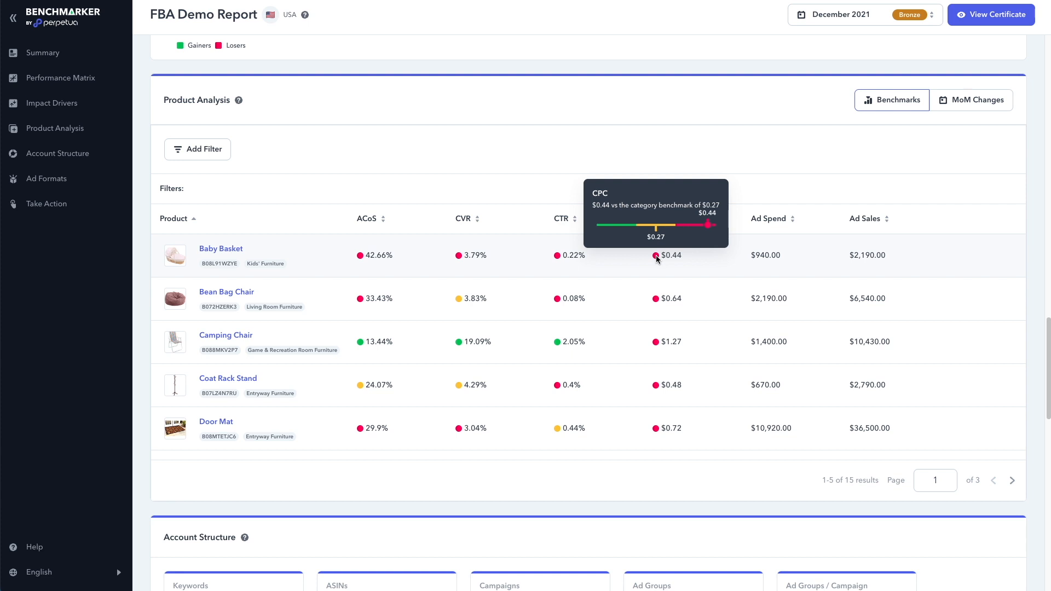
{"action": "left_click", "coordinate": [977, 100]}
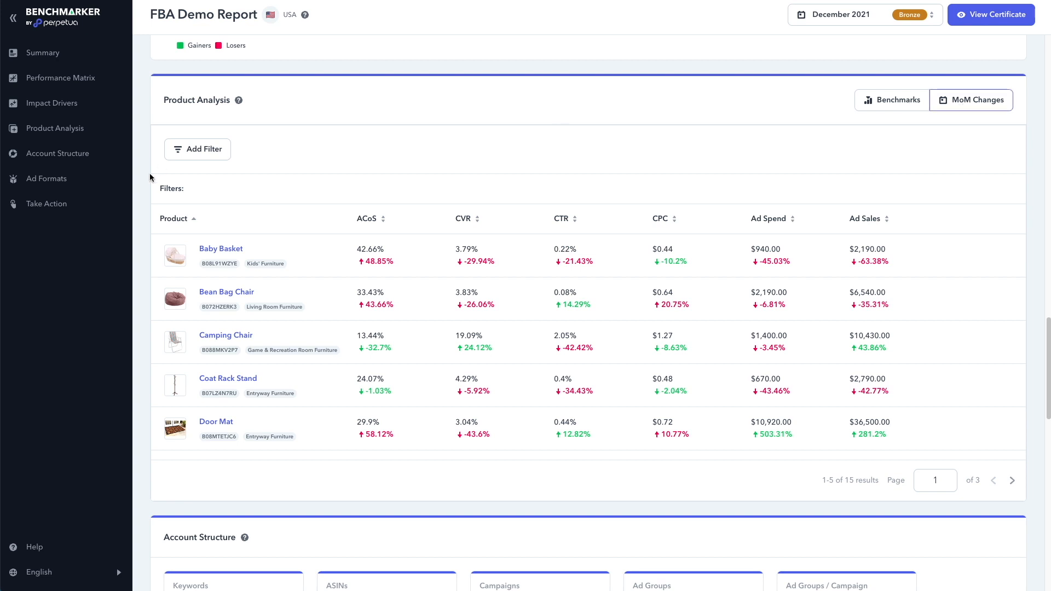
Move down through Account Structure to the Ad Formats spend-distribution comparison.
{"action": "left_click", "coordinate": [47, 178]}
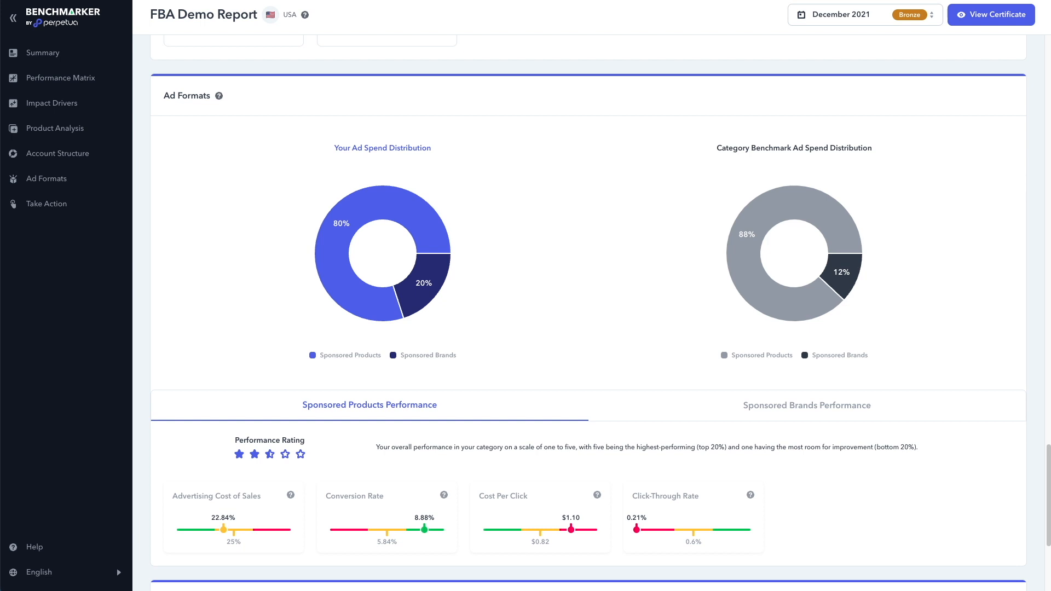
{"action": "mouse_move", "coordinate": [52, 183]}
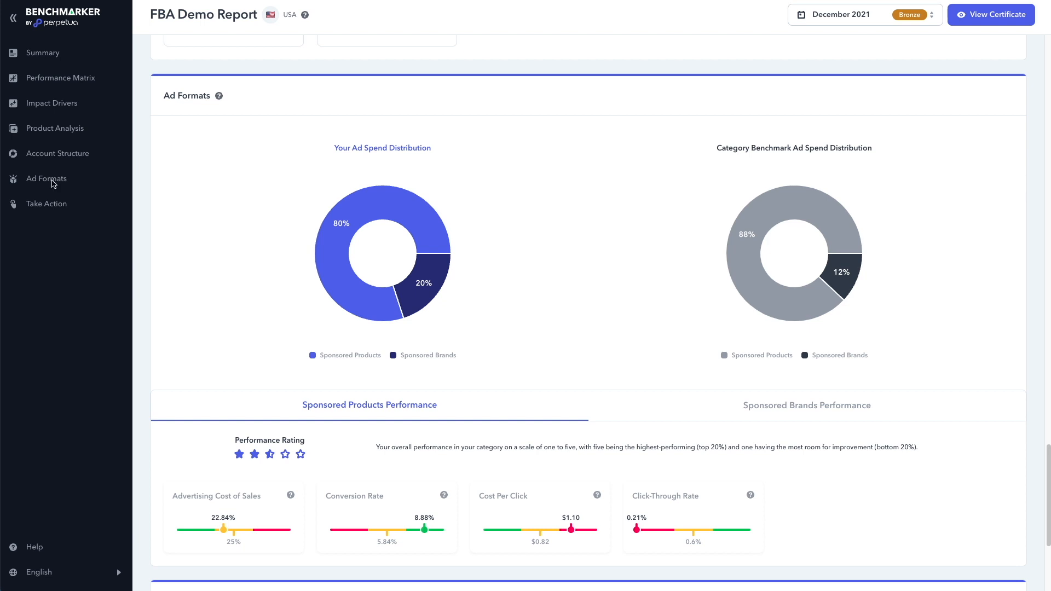
Show Sponsored Brands performance against benchmarks and scroll to the Take Action section.
{"action": "left_click", "coordinate": [807, 405]}
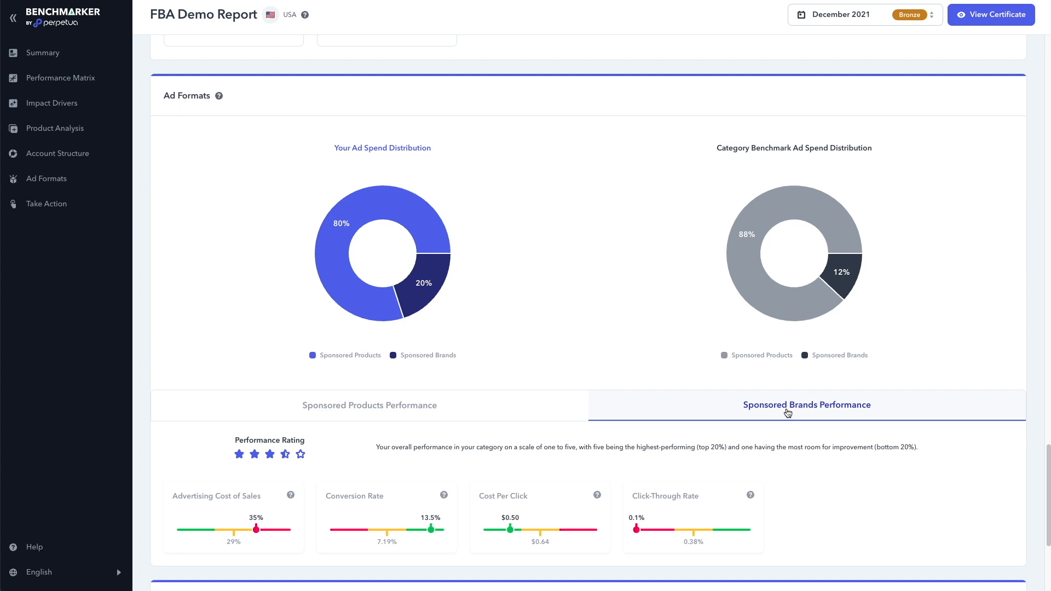
{"action": "scroll", "scroll_direction": "down", "scroll_amount": 3}
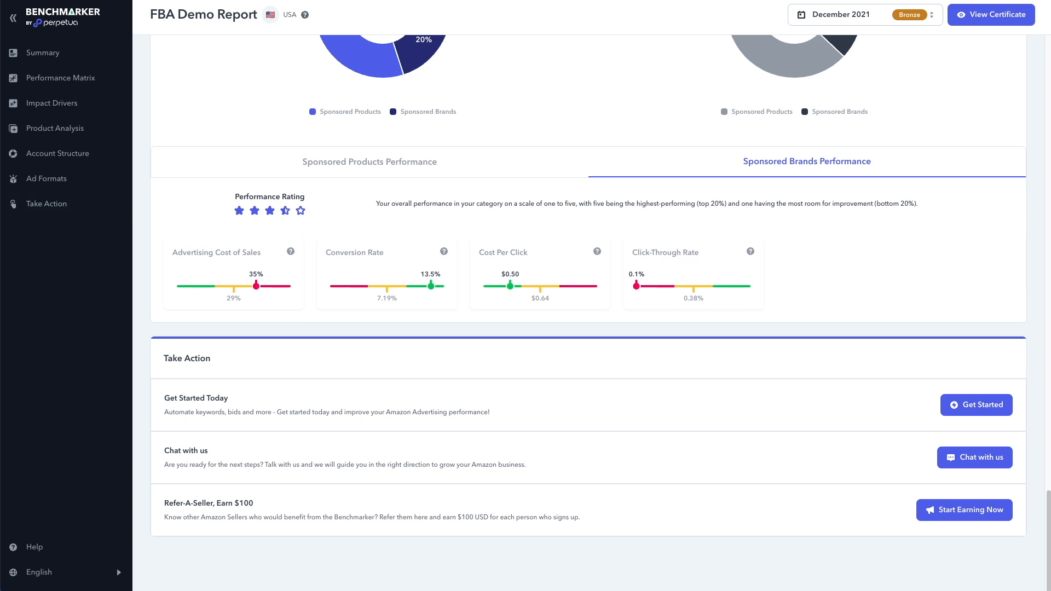
{"action": "mouse_move", "coordinate": [998, 515]}
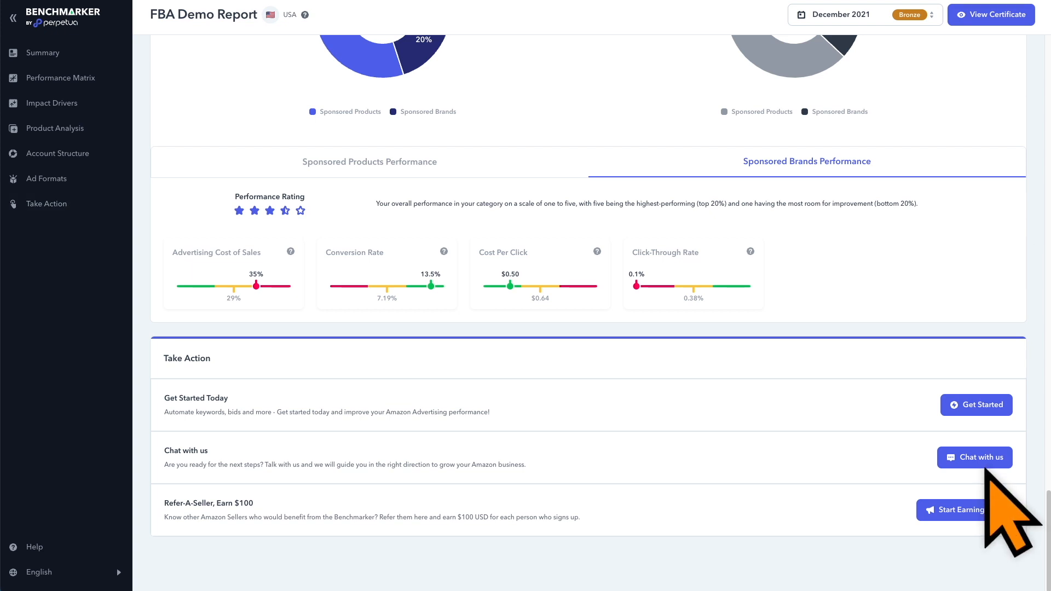